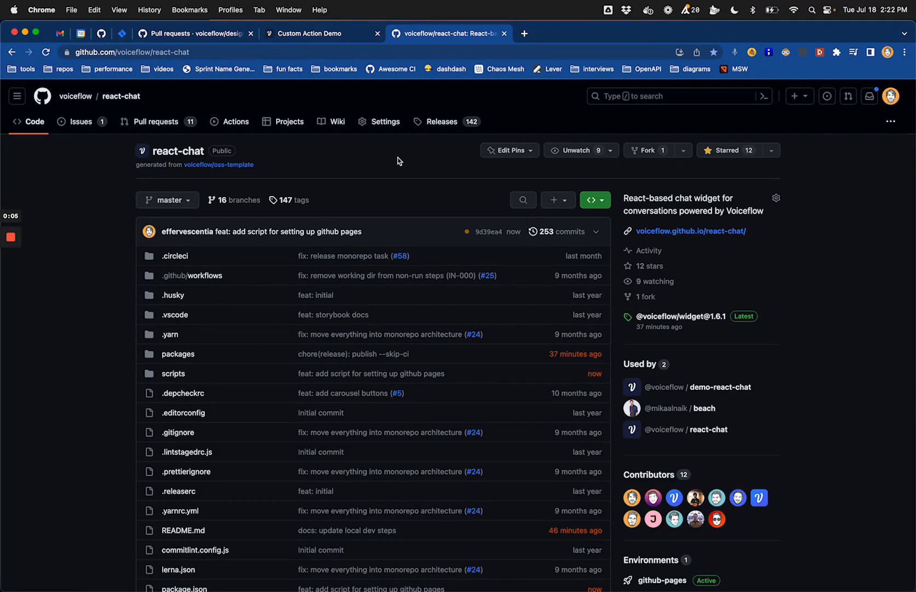
mouse_move(401, 162)
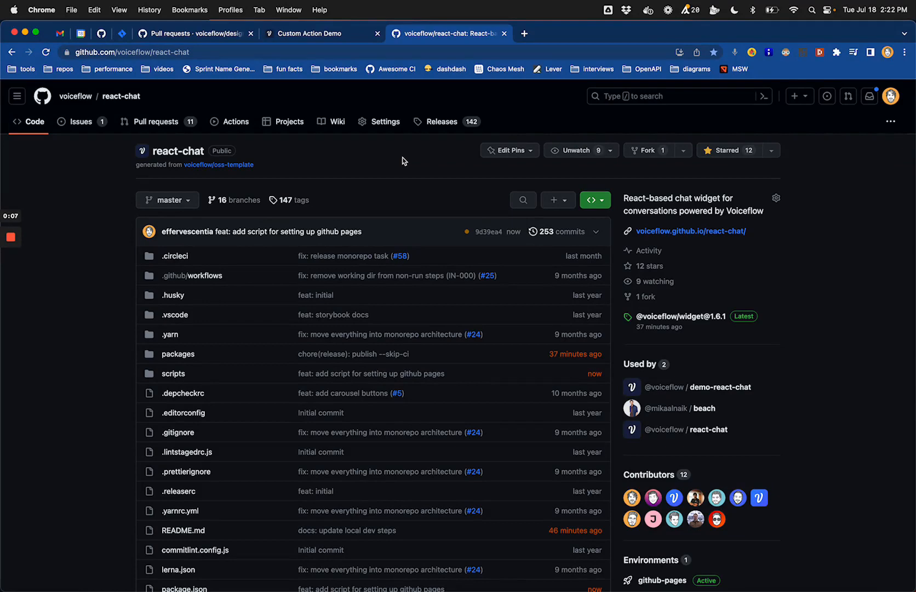
mouse_move(649, 150)
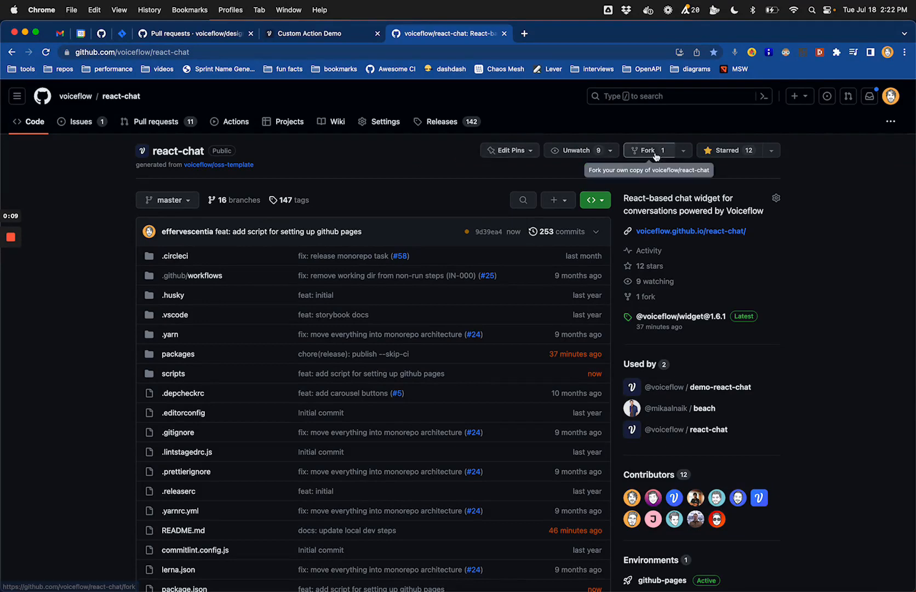
- Fork voiceflow/react-chat into the personal account with the default owner and name
click(649, 150)
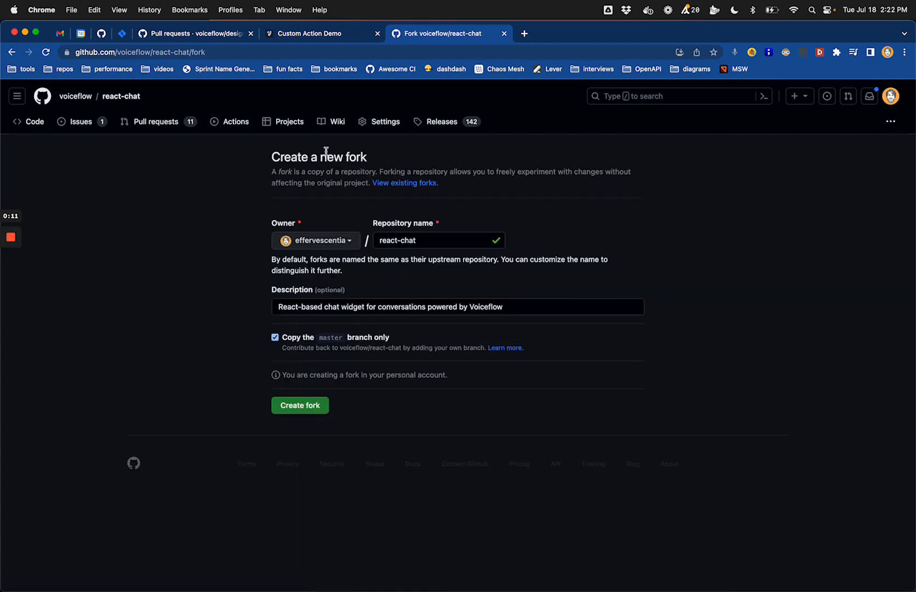
mouse_move(338, 344)
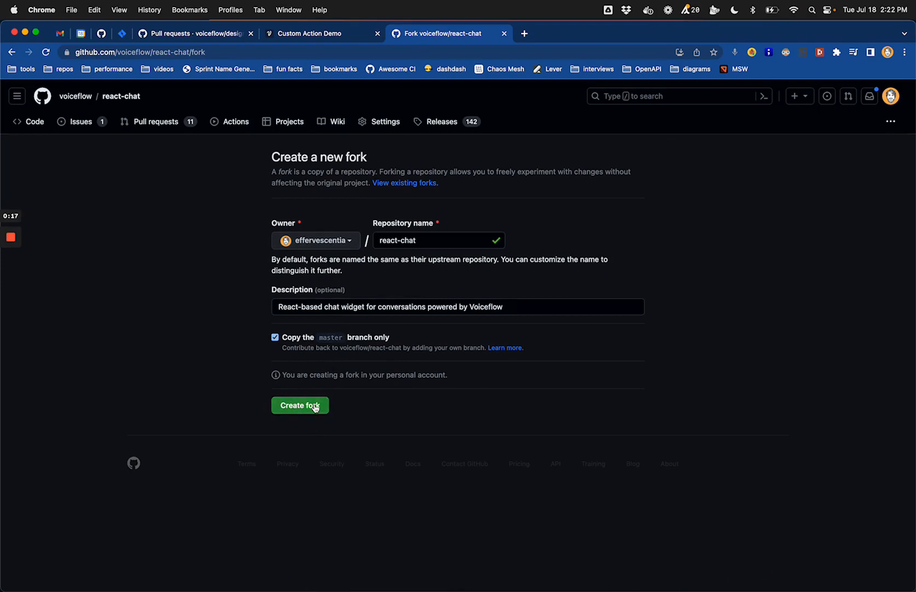
click(300, 404)
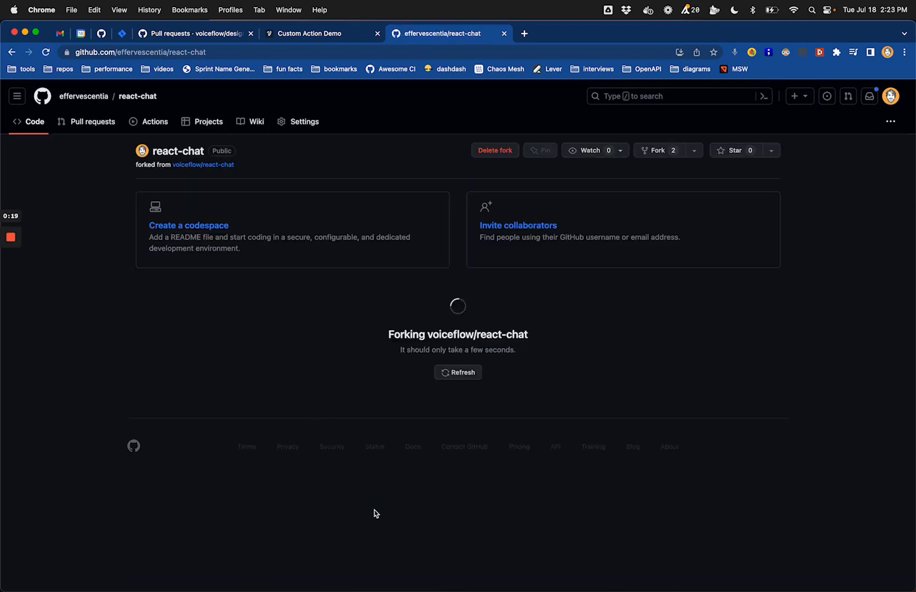
mouse_move(417, 397)
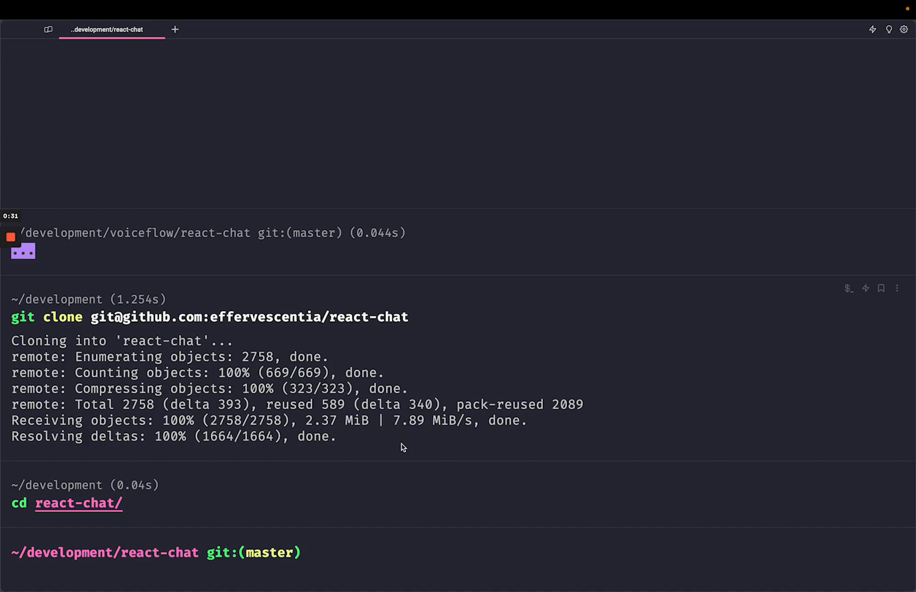
- Run yarn install in the cloned react-chat repository
text(yarn install)
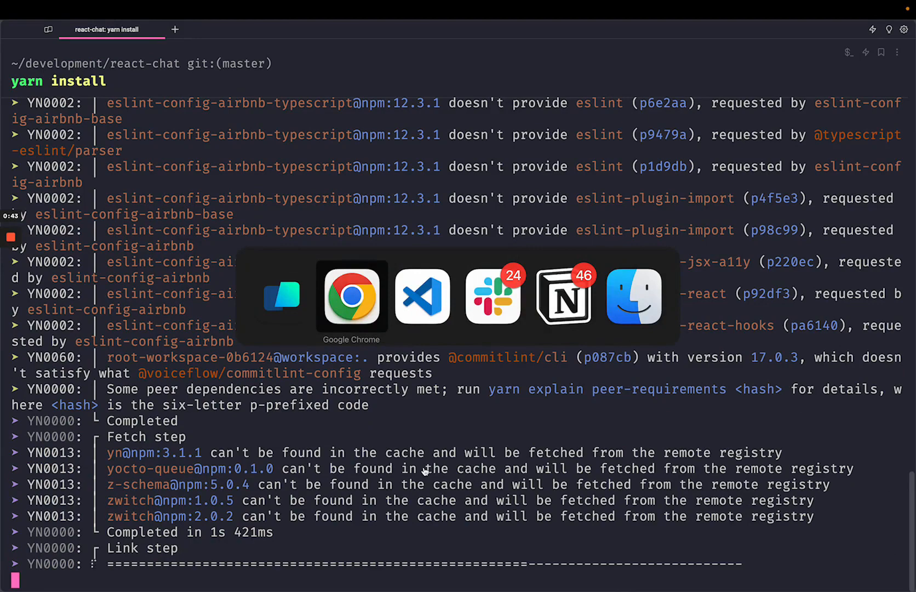
- Switch to VS Code and browse the react-chat workspace to the widget package files
click(421, 295)
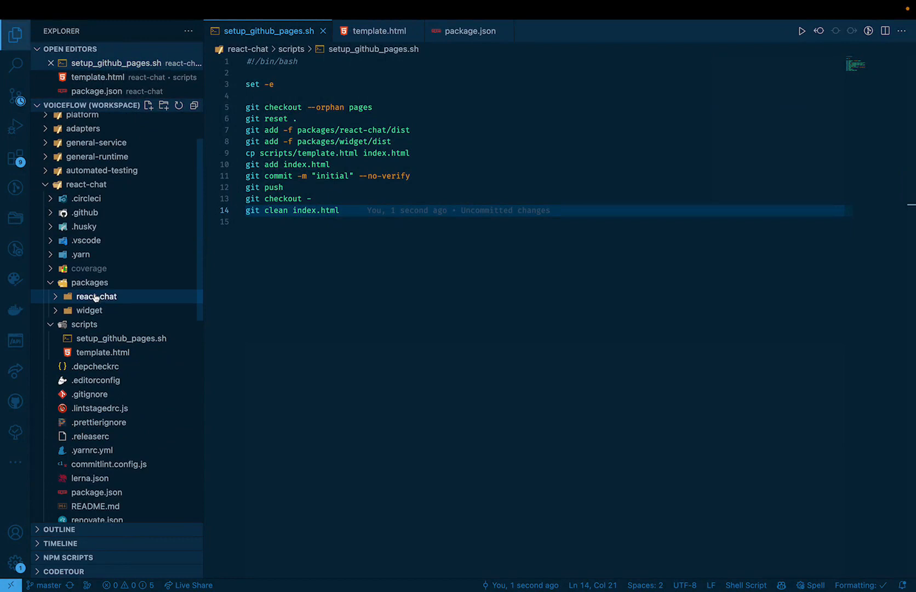
click(96, 296)
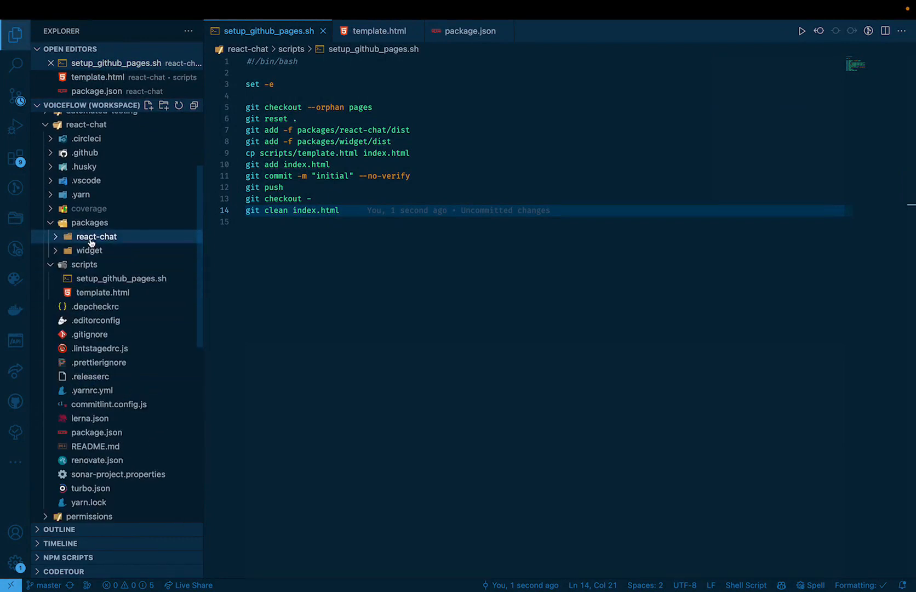
click(89, 250)
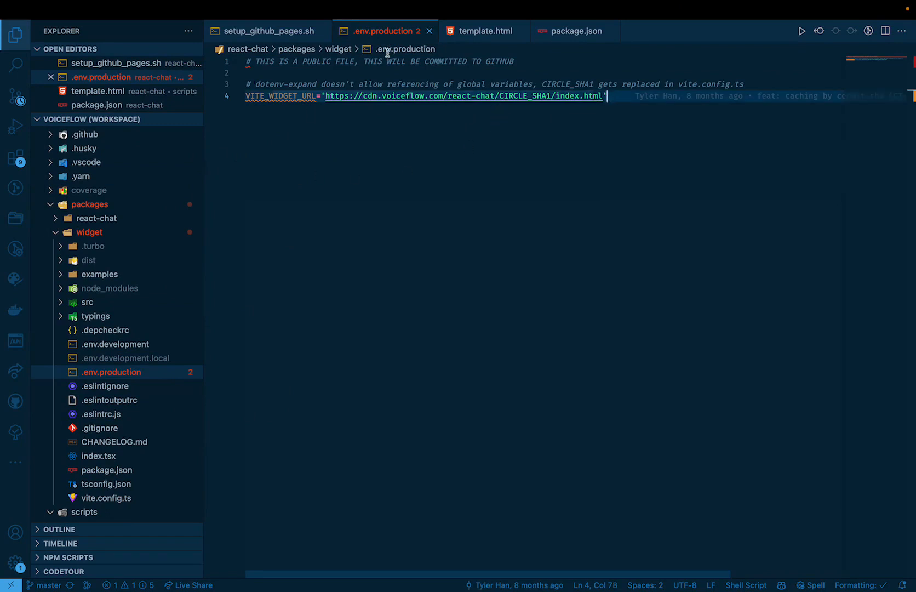
mouse_move(335, 102)
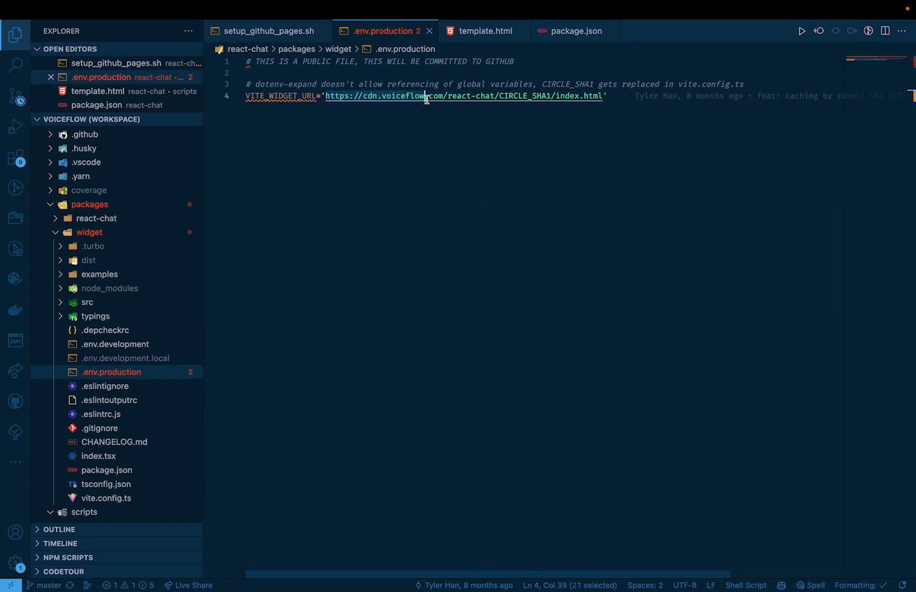
- Rewrite VITE_WIDGET_URL to the effervescentia github.io pages/react-chat/dist/latest path and save
drag(425, 96, 575, 96)
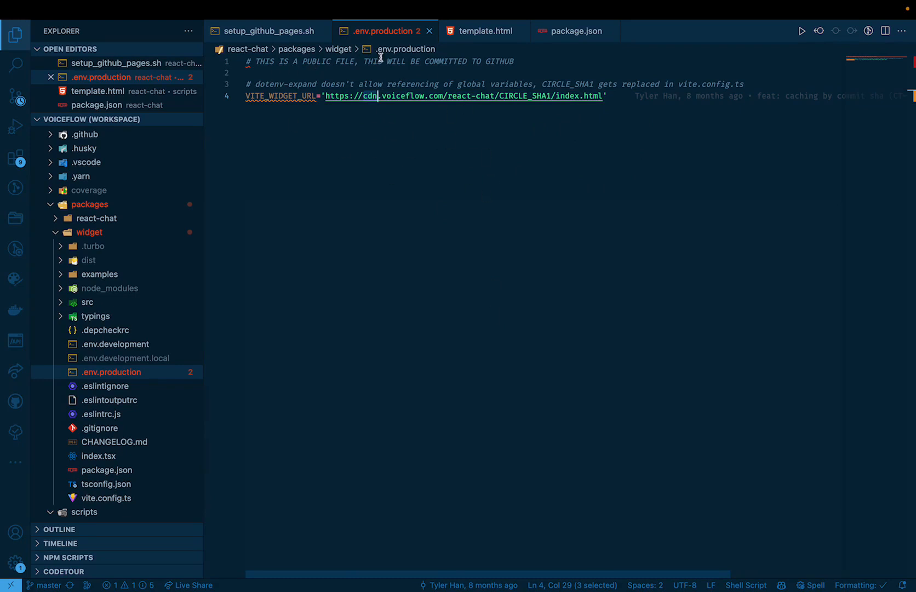
mouse_move(503, 210)
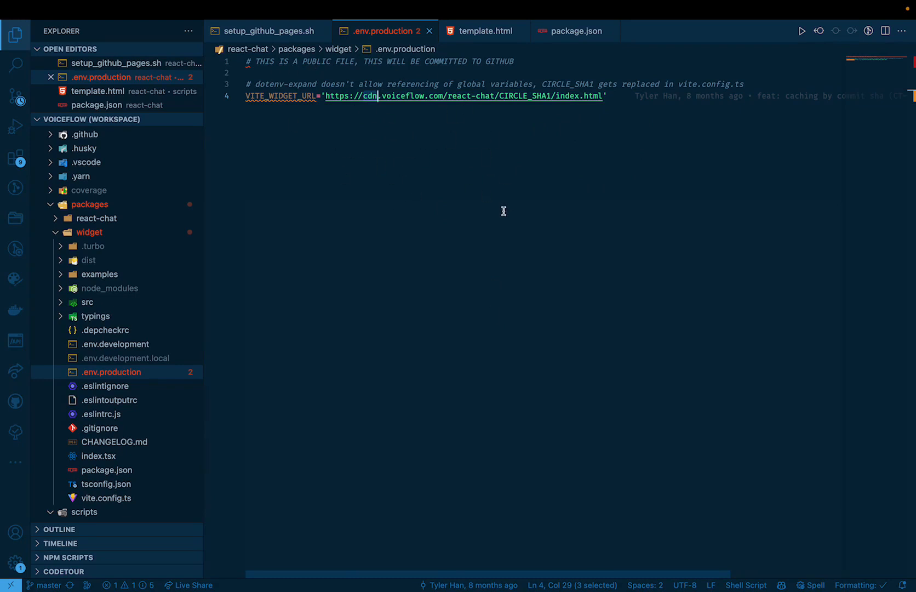
text(effervesc)
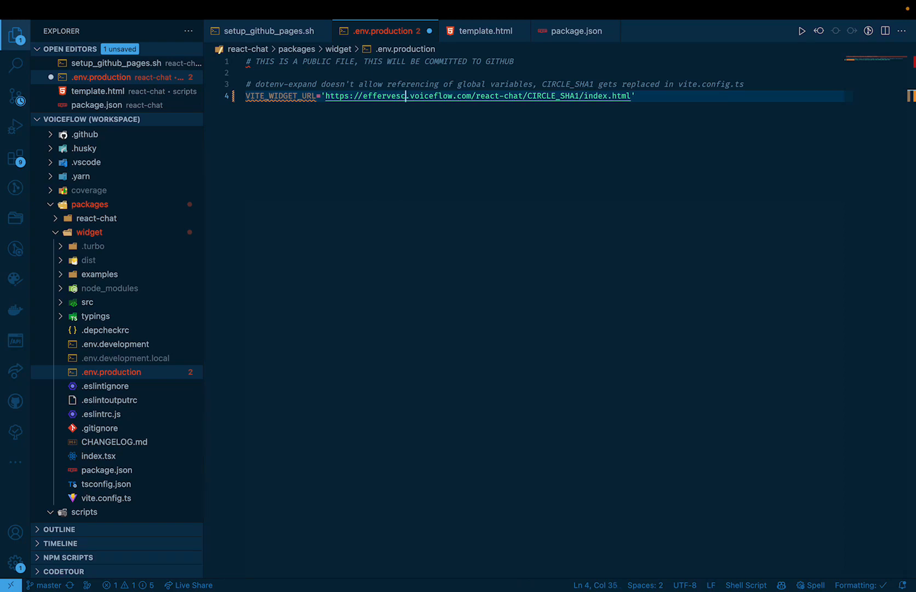
text(entia)
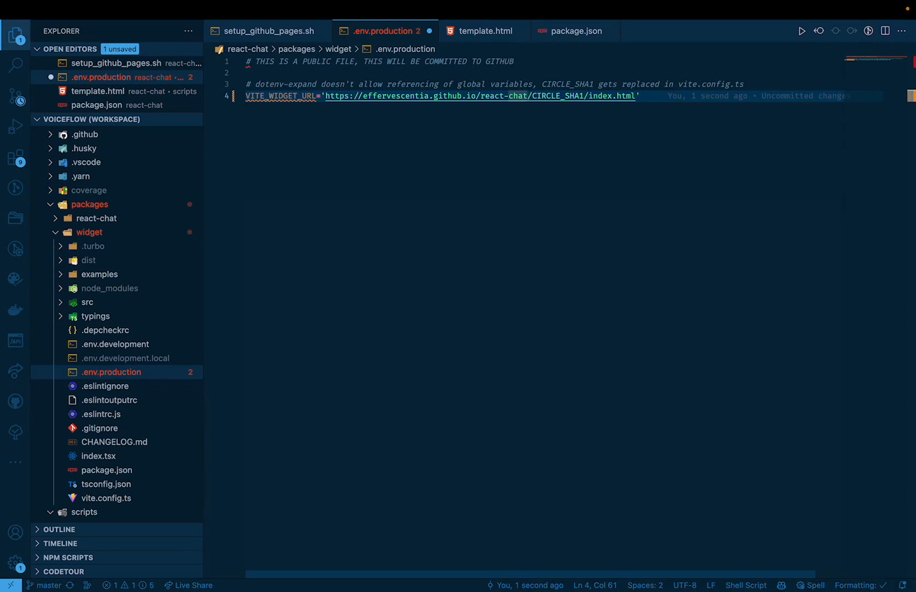
text(pages/r/)
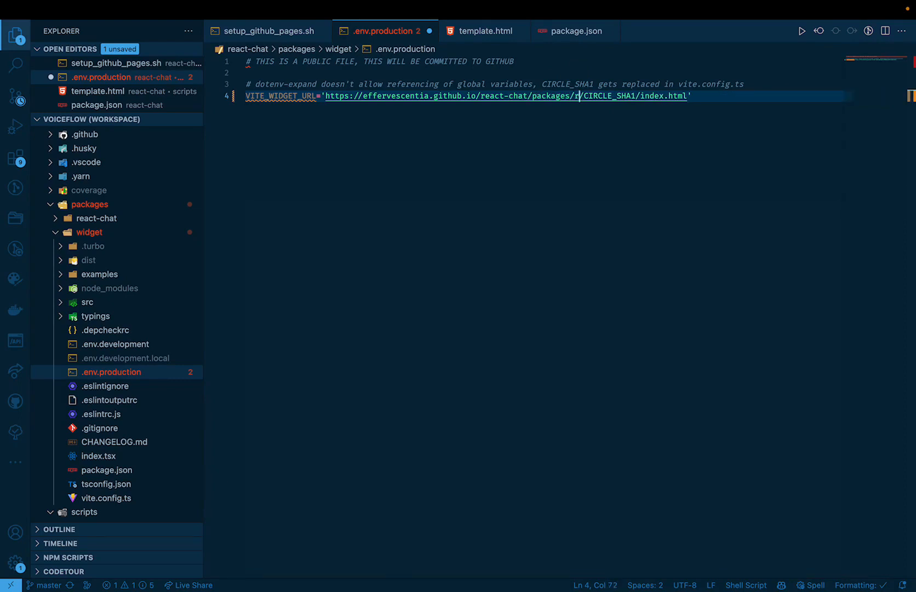
text(eact-chat/)
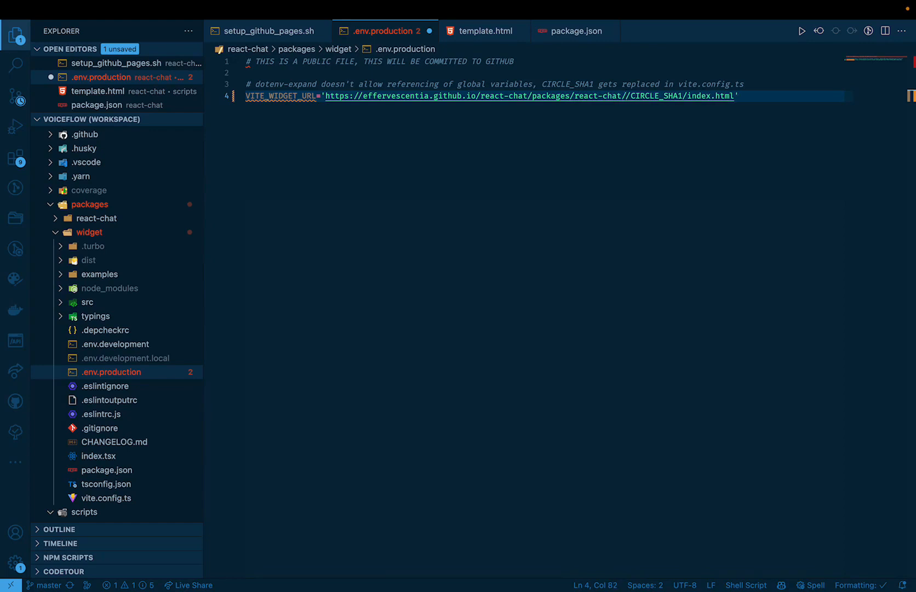
text(/dist/lates)
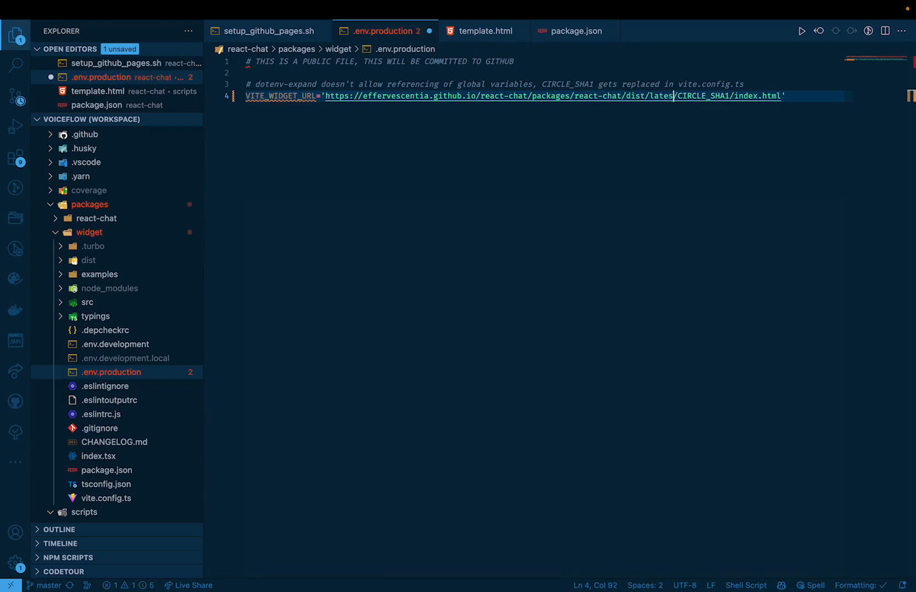
text(latest)
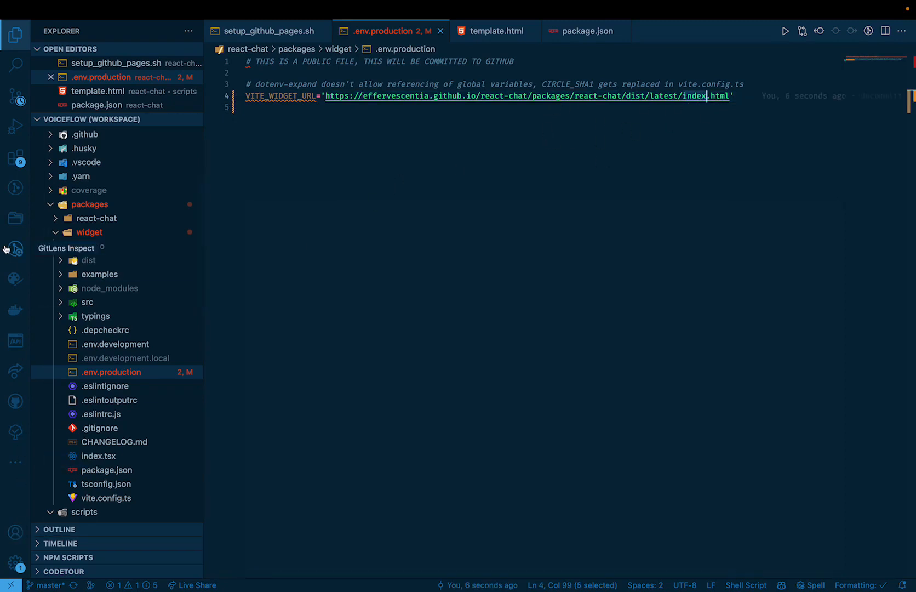
click(99, 274)
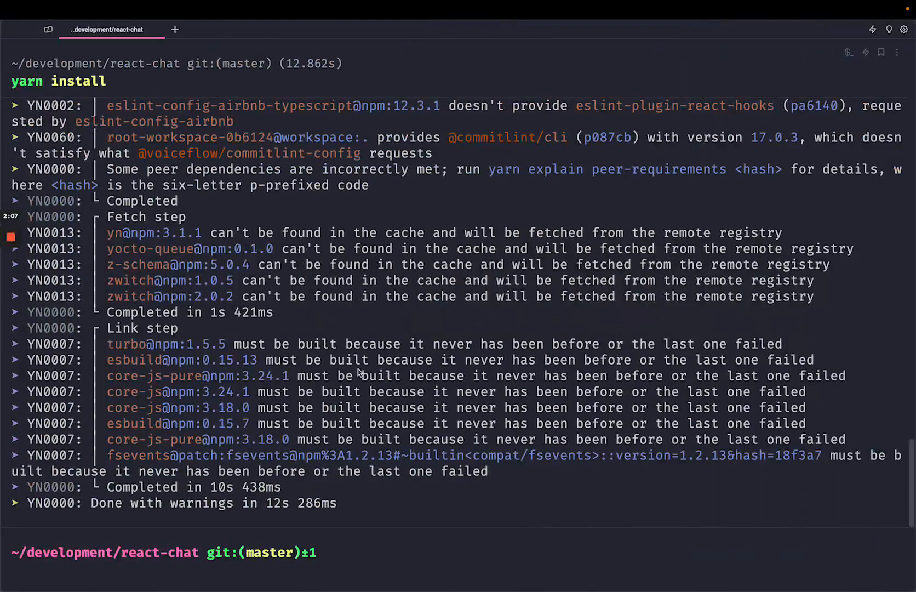
- Build the react-chat packages in Warp and select the dist/bundle.mjs output path
text(yarn install)
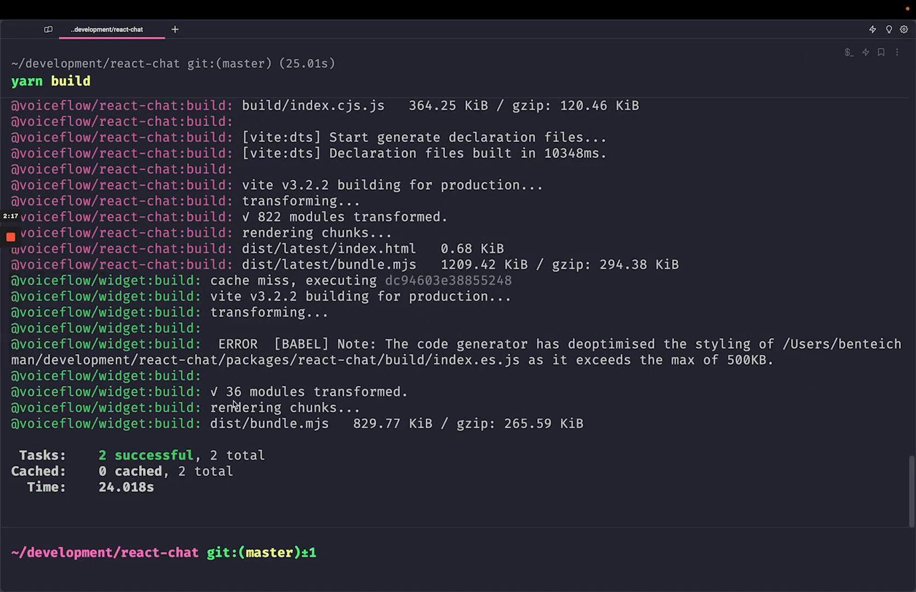
mouse_move(146, 310)
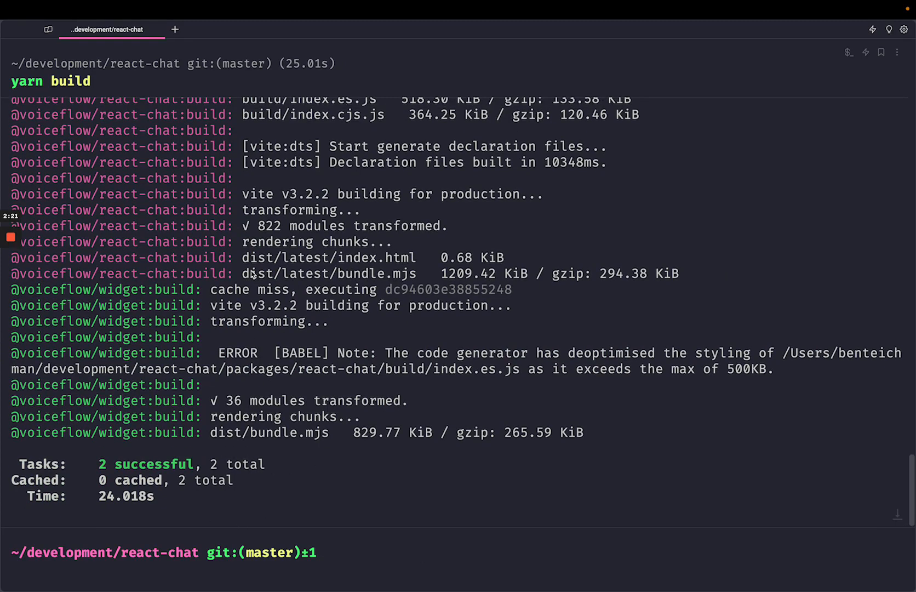
mouse_move(330, 258)
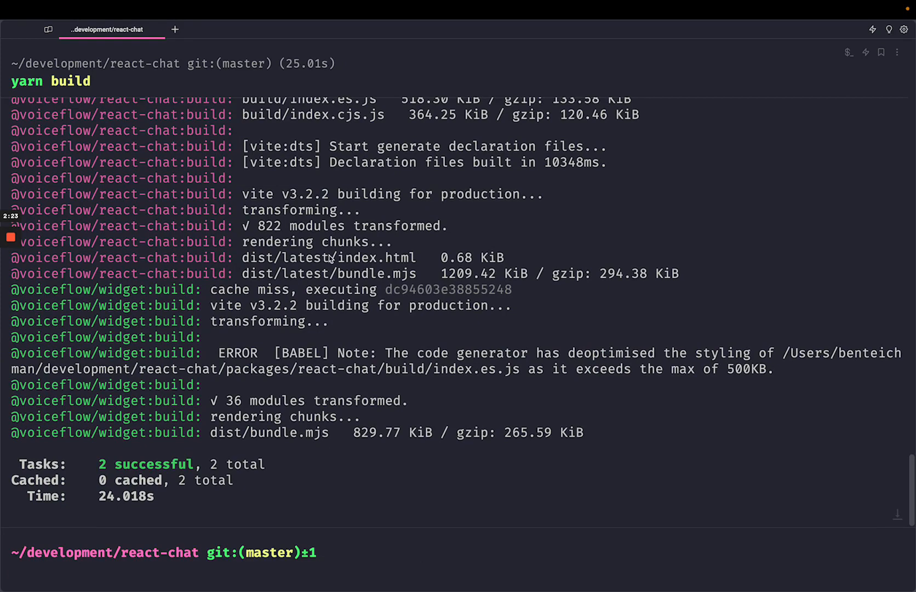
mouse_move(281, 442)
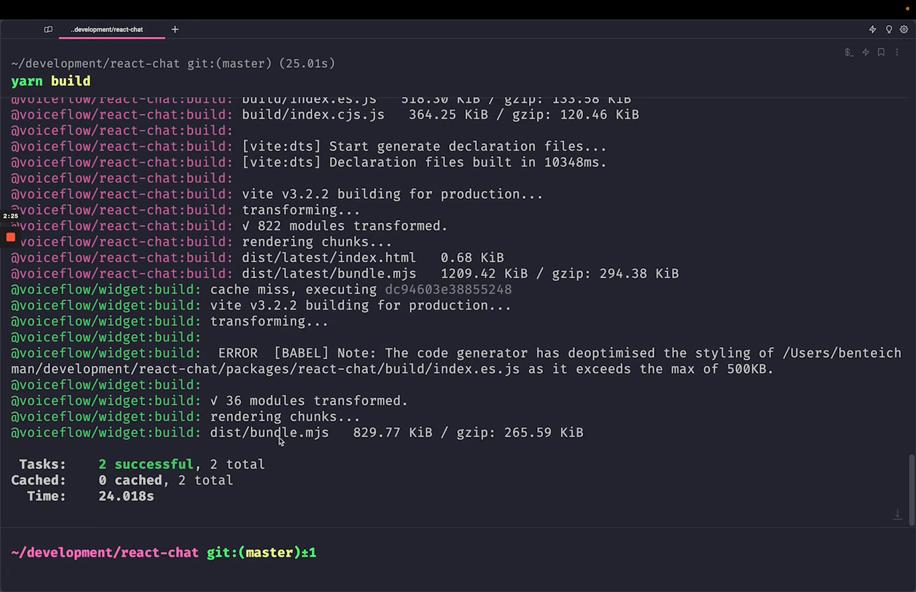
double_click(269, 432)
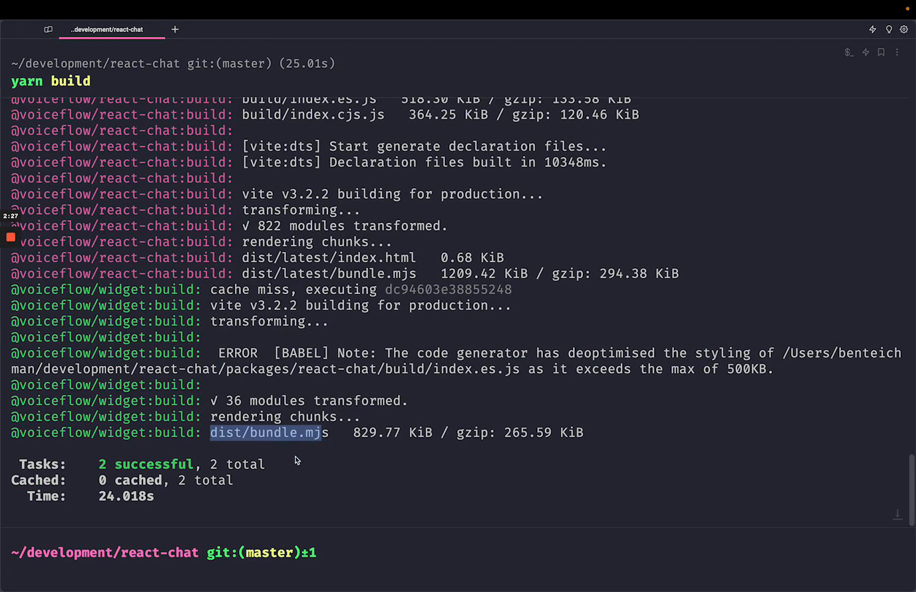
mouse_move(275, 439)
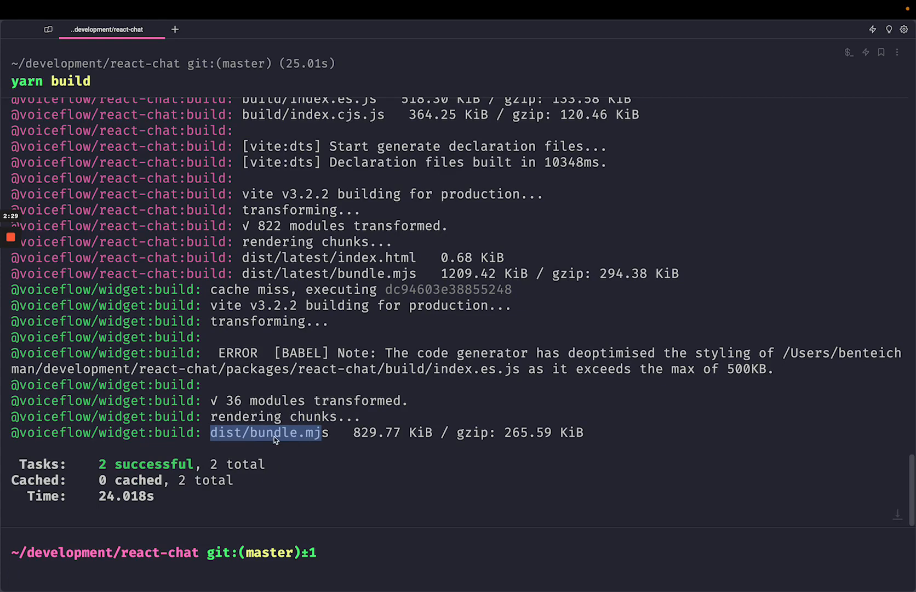
mouse_move(368, 522)
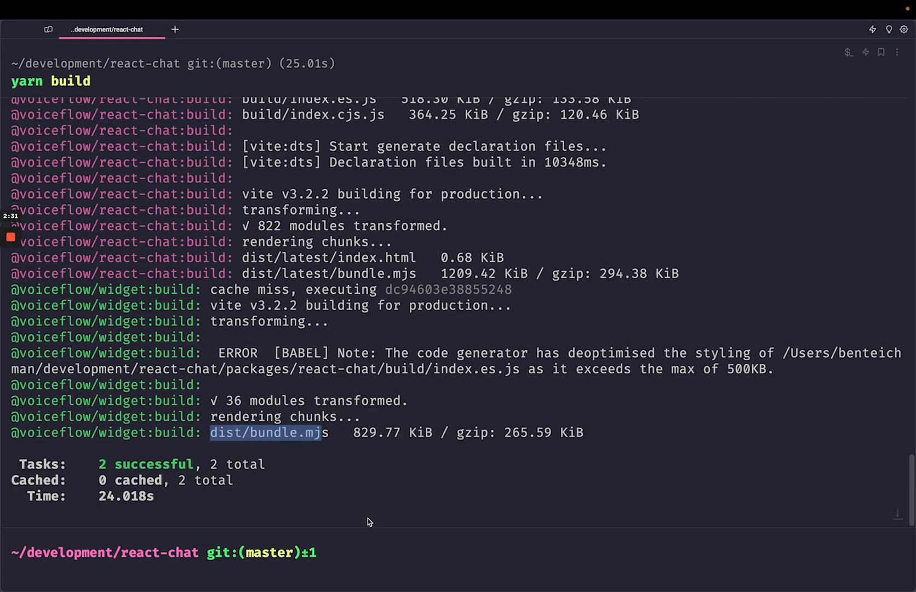
- Commit the change as "override widget URL", then run yarn setup_github_pages
text(gist)
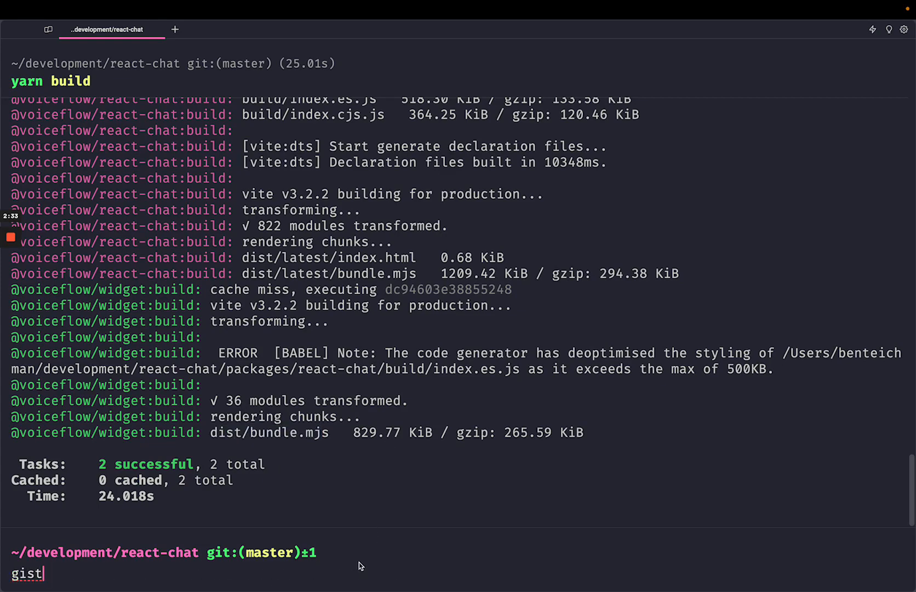
text(git commmit)
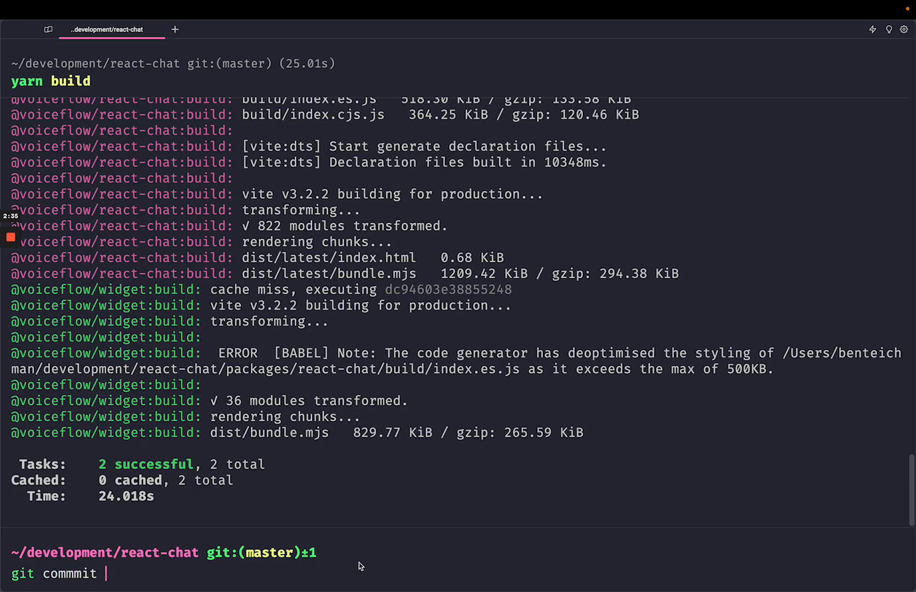
text(-m "feat: git workshop materials")
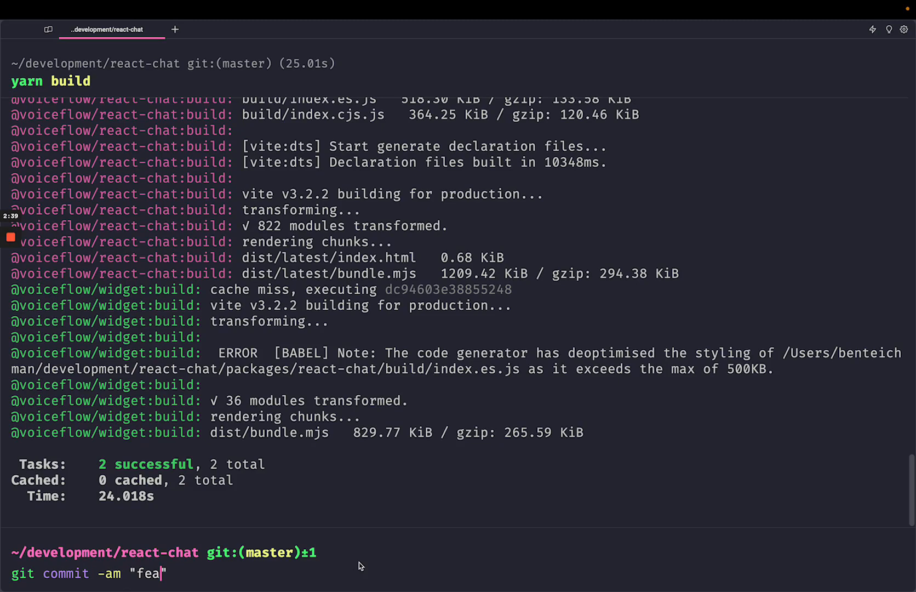
key(backspace)
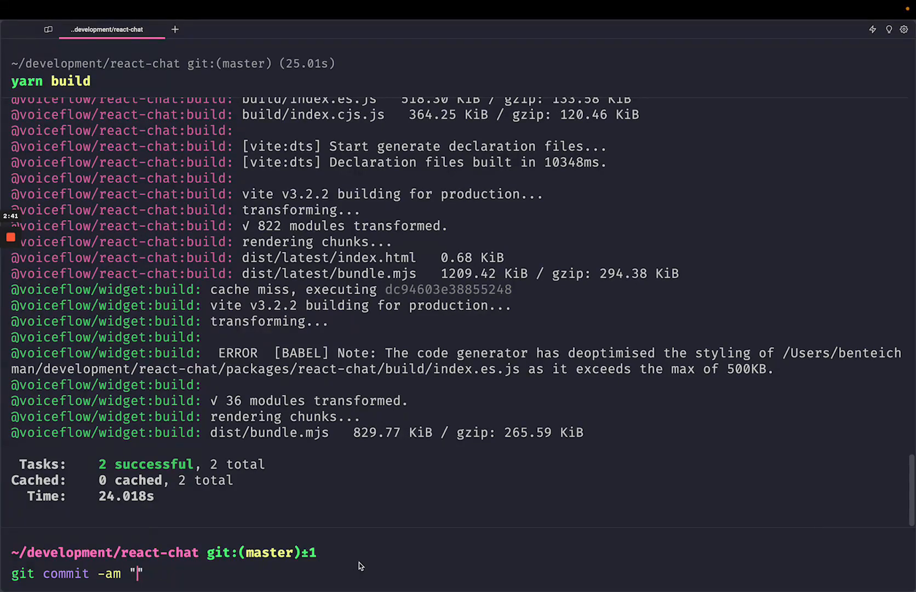
text(override widget URL)
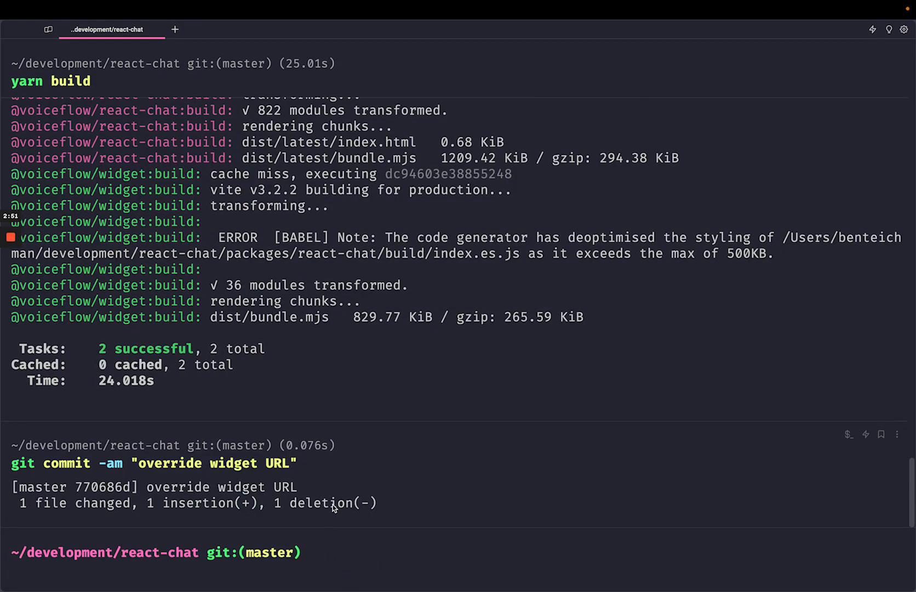
text(yarn setup_github_pages)
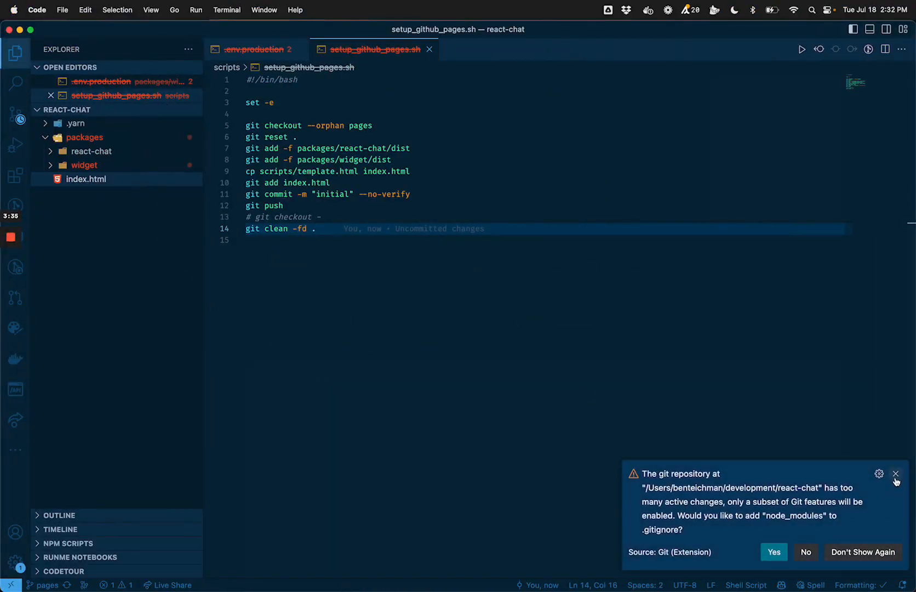
- Dismiss the Git warning, check react-chat and widget/dist in Explorer, and close setup_github_pages.sh
click(895, 473)
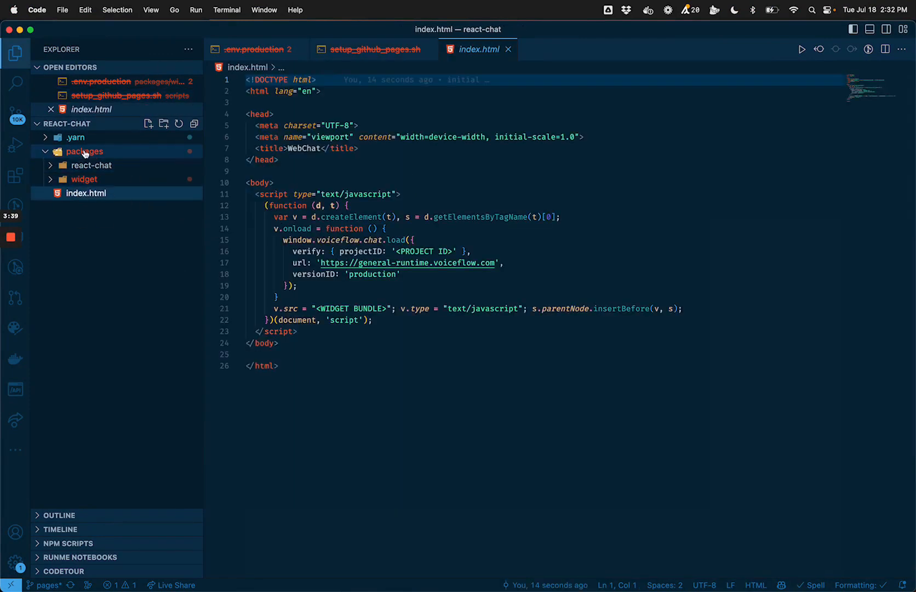
click(91, 164)
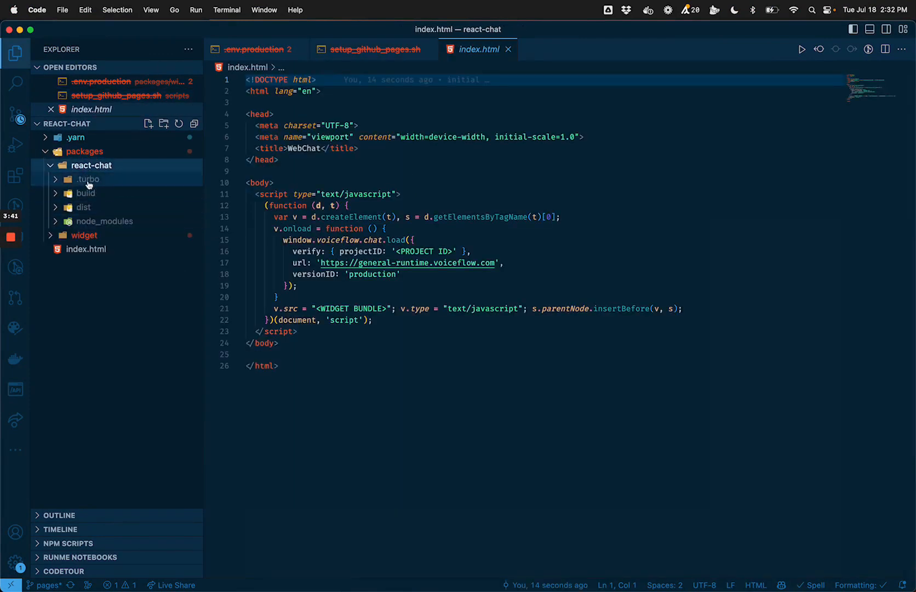
click(81, 207)
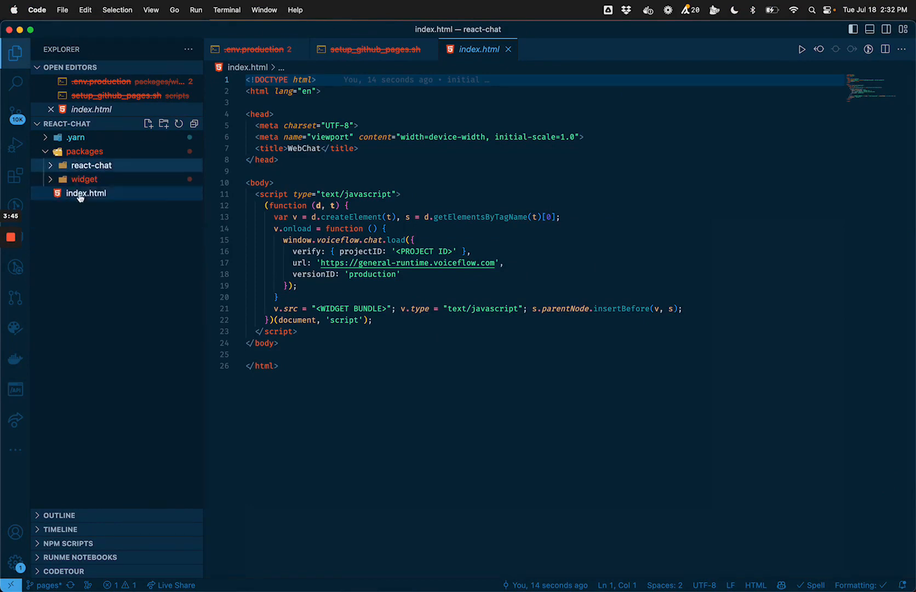
click(84, 180)
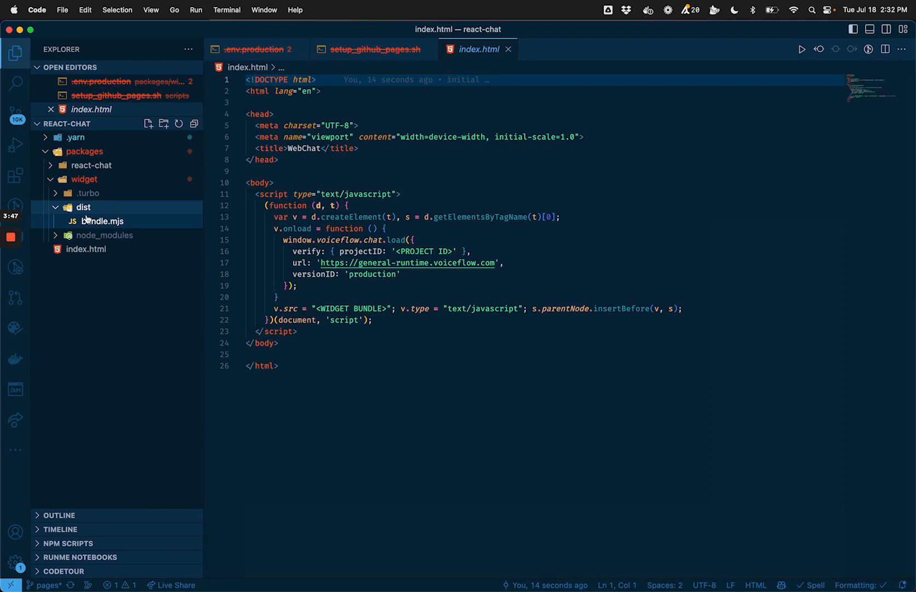
click(83, 178)
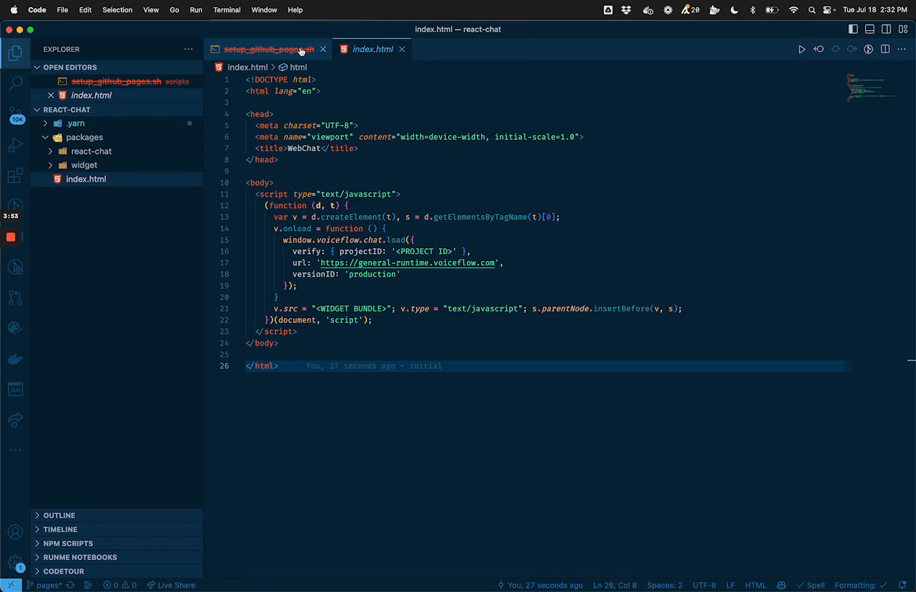
click(324, 49)
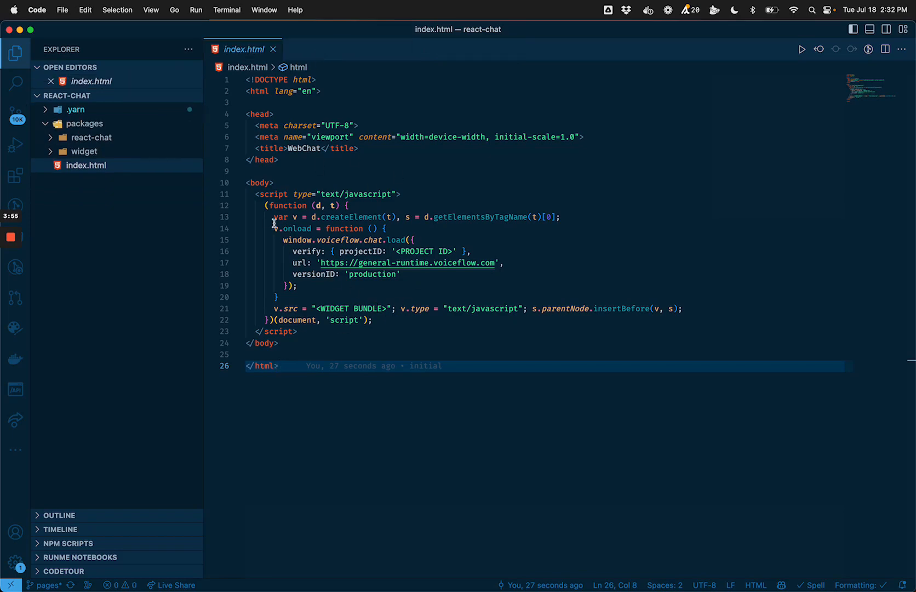
key(cmd+tab)
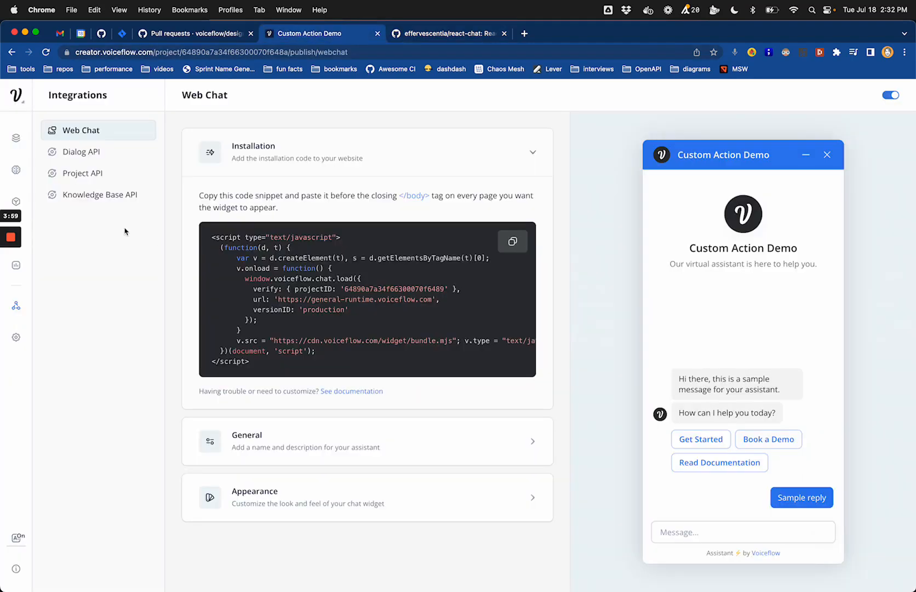
mouse_move(16, 305)
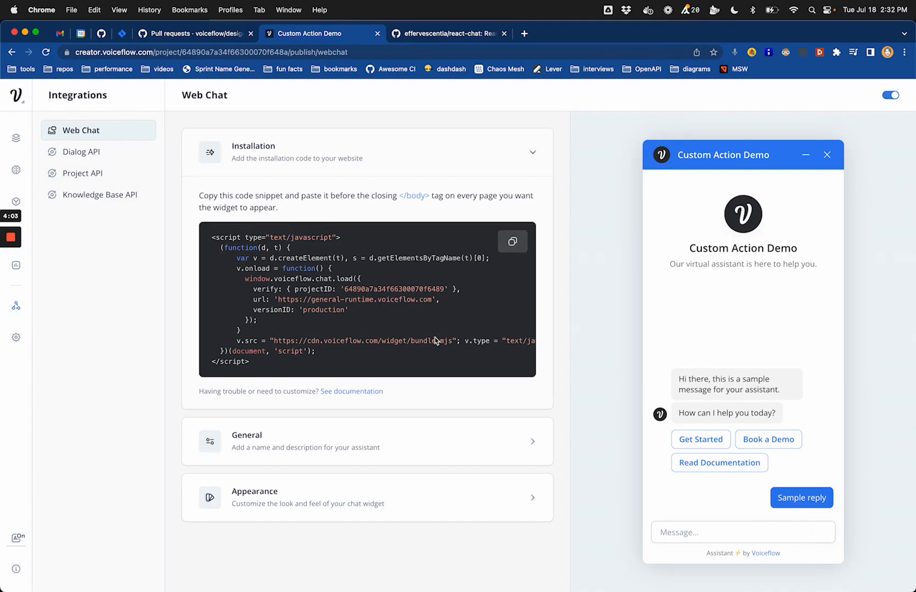
- Select the projectID from Voiceflow's Web Chat installation snippet
double_click(387, 288)
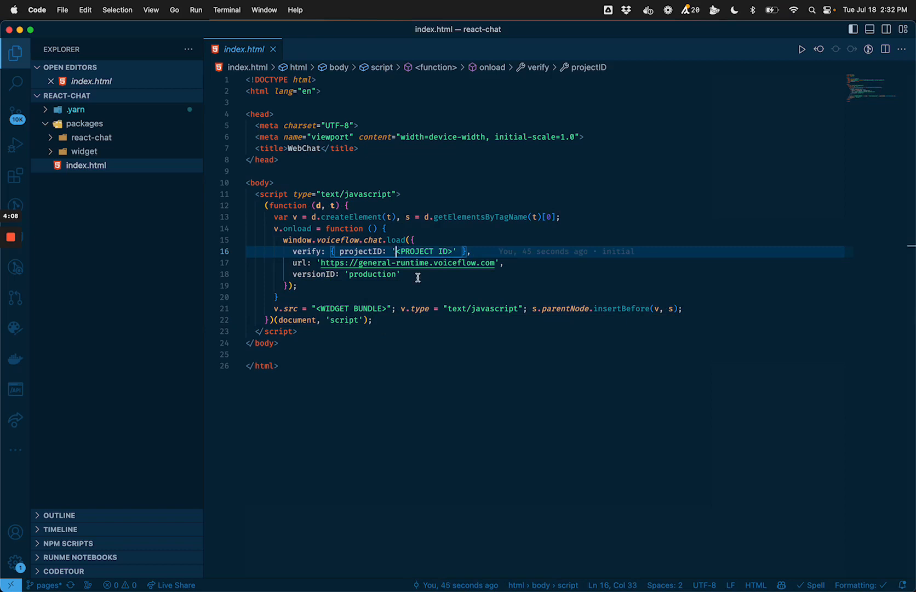
text(64890a7a34f66300070f6489)
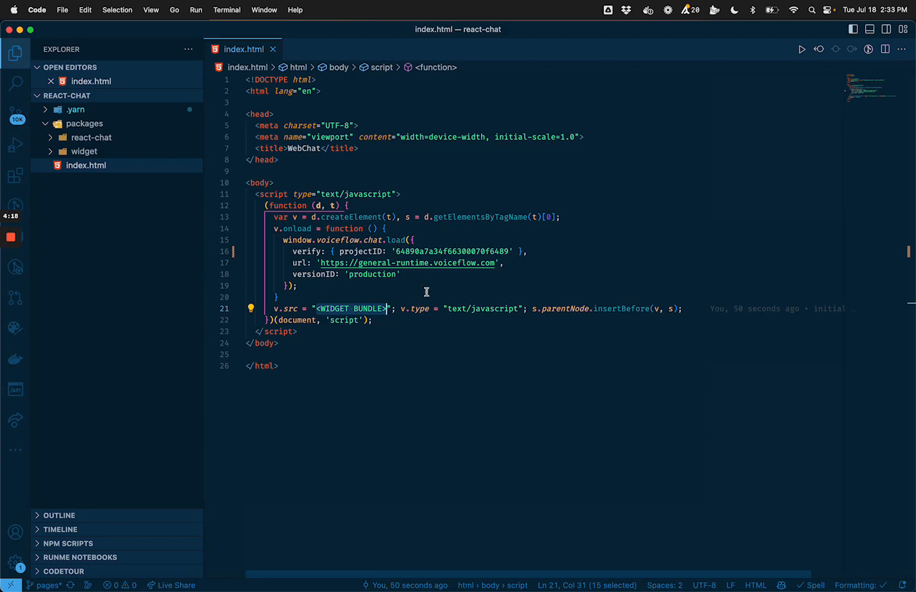
mouse_move(391, 280)
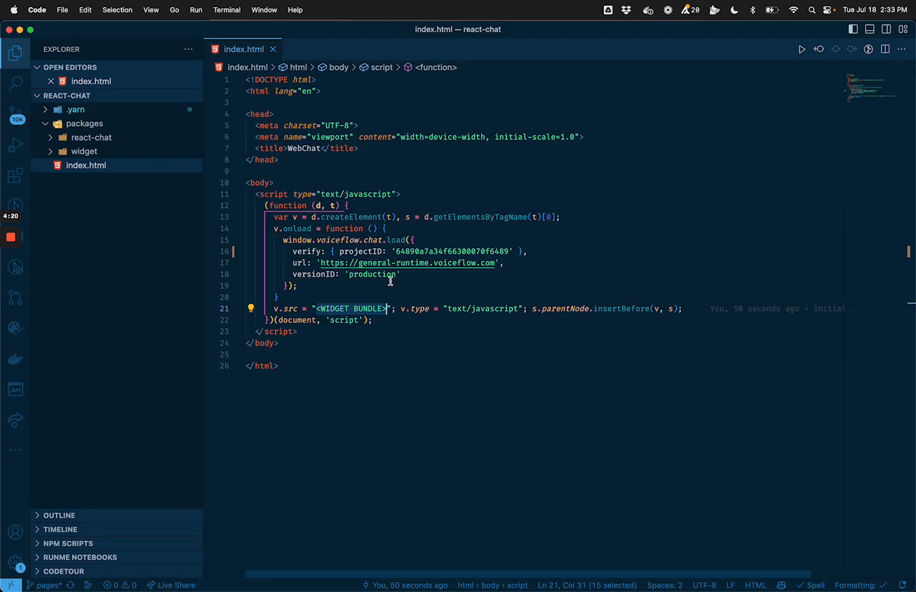
text(https://e)
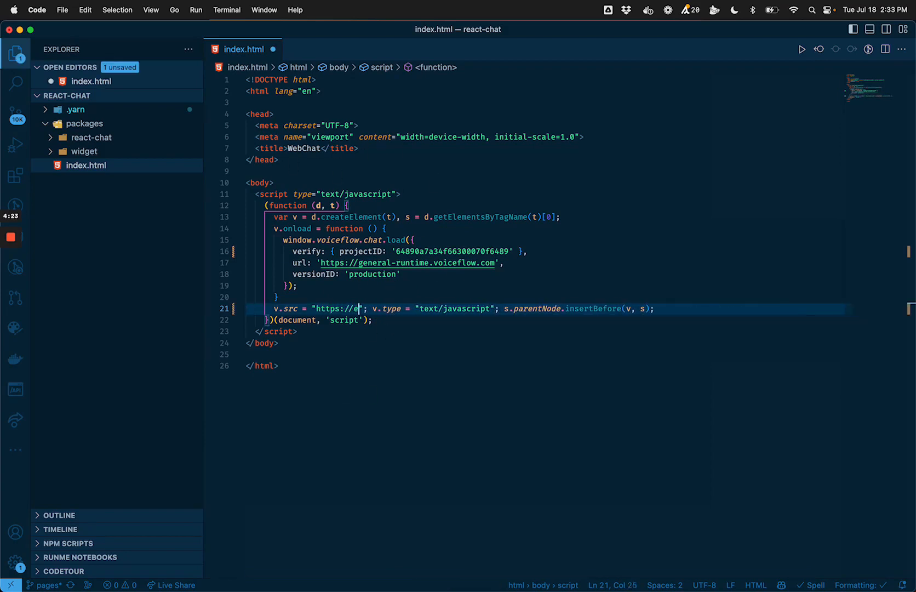
text(ffervescie)
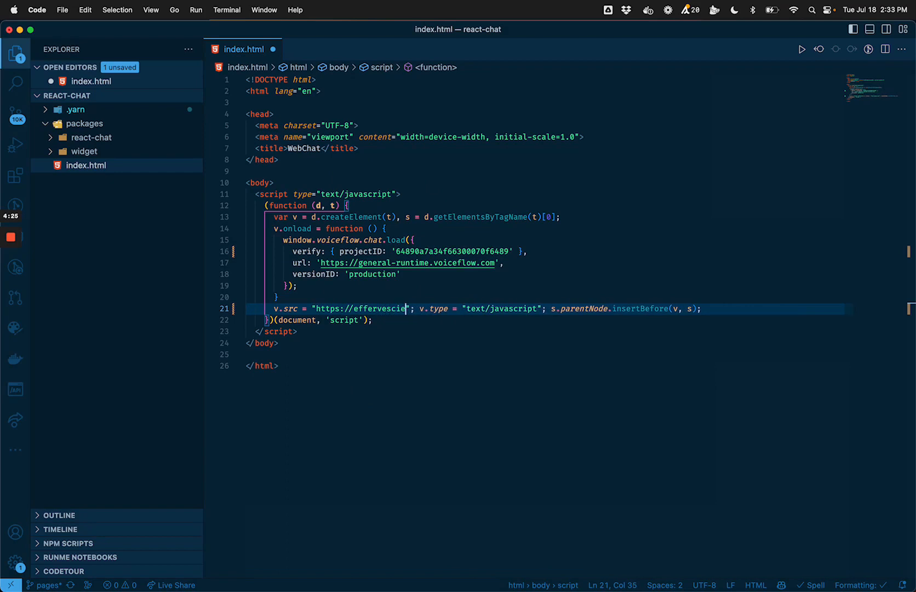
text(ntia)
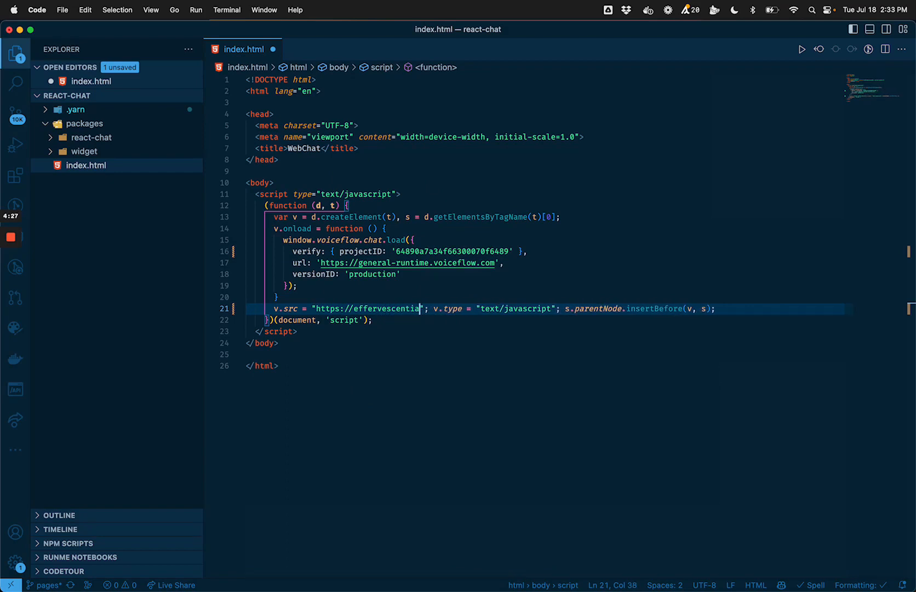
text(.github.io)
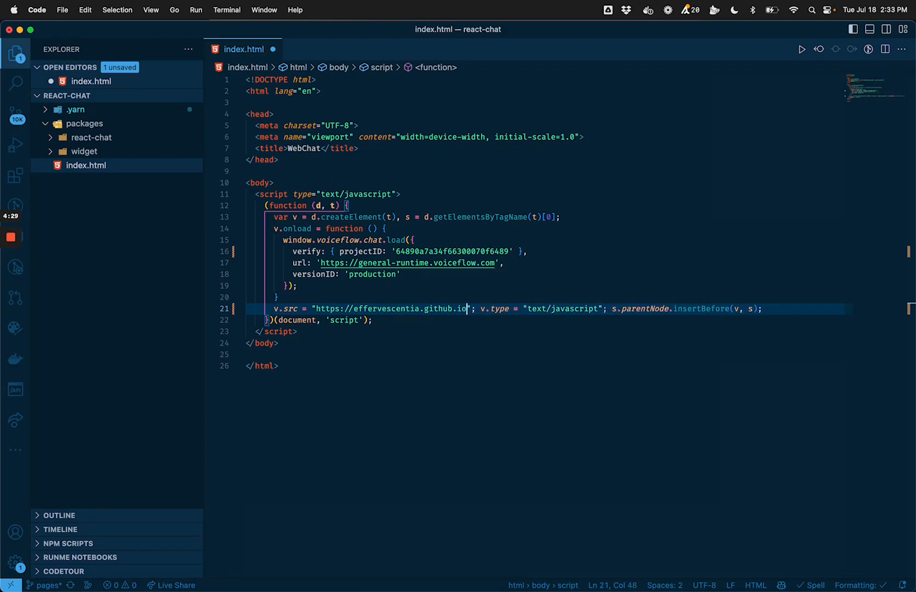
text(/r)
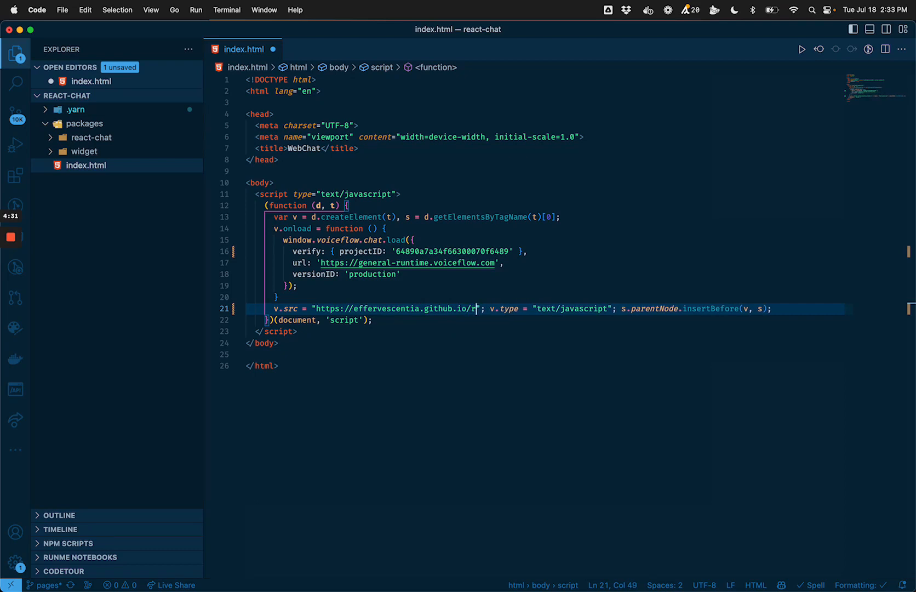
text(eact-ca)
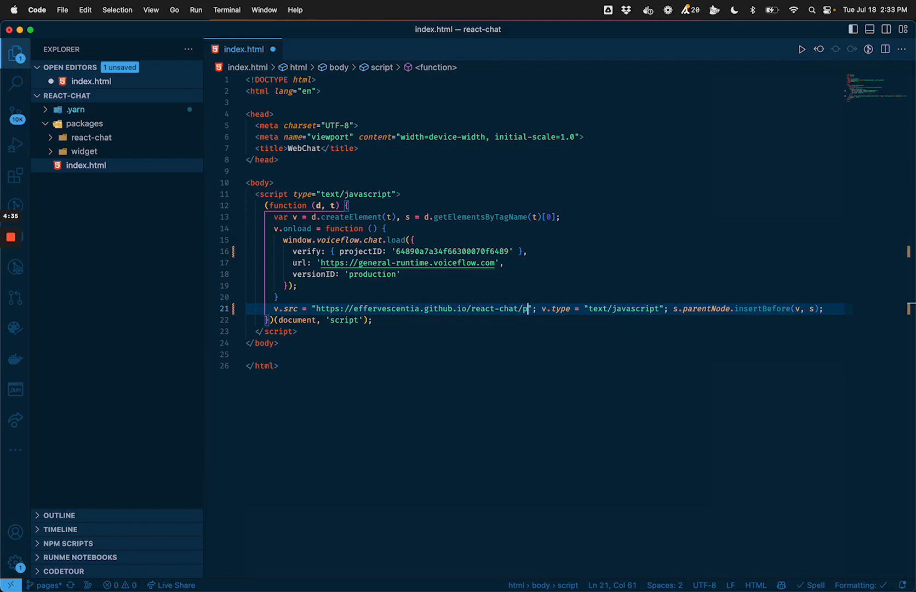
- Complete v.src with packages/widget/dist/bundle.mjs and save index.html
text(ackages/)
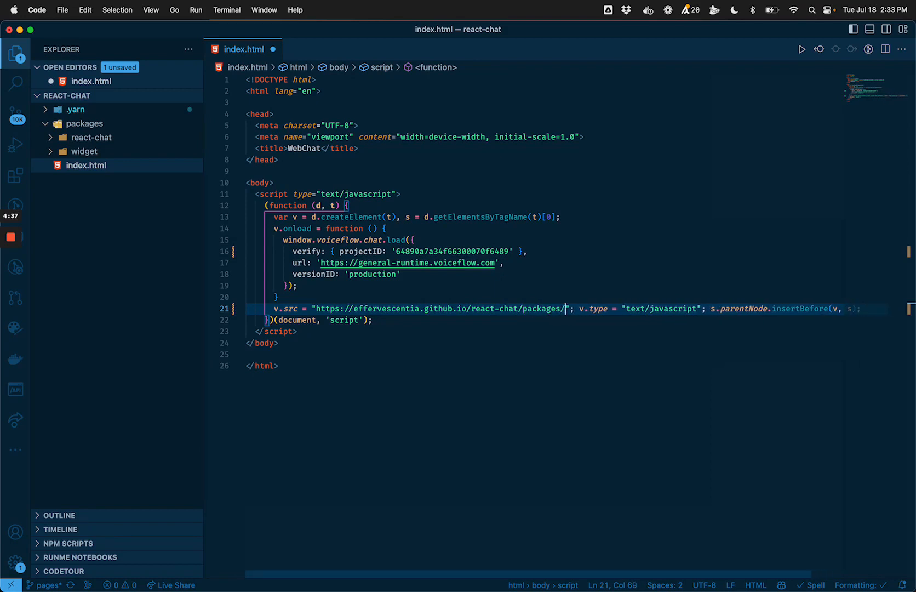
text(widget/)
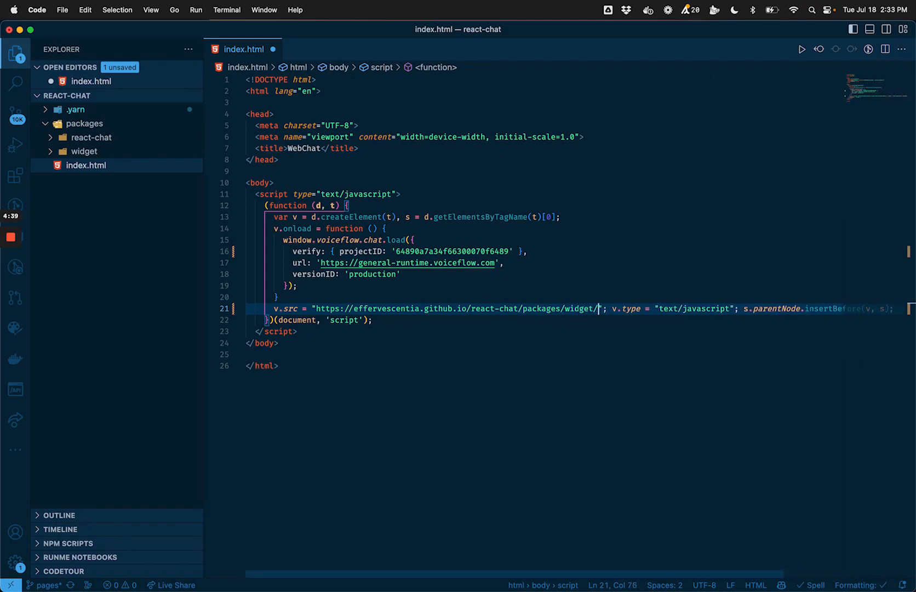
text(bundle.mjs)
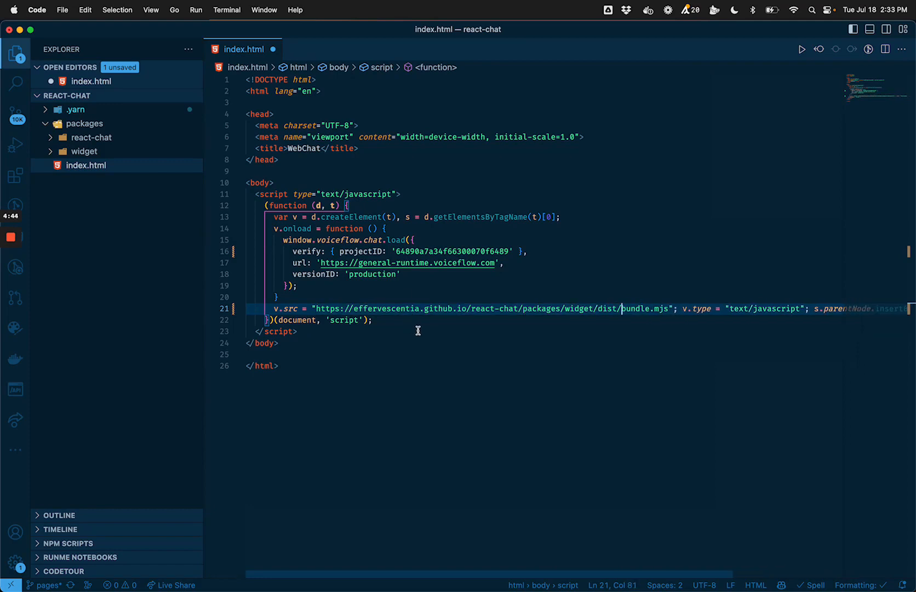
key(cmd+s)
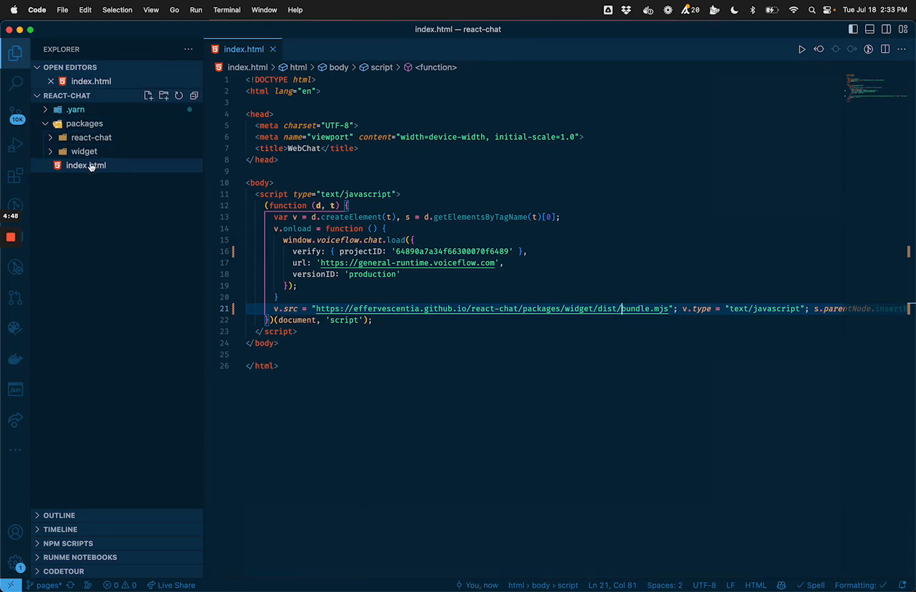
click(84, 151)
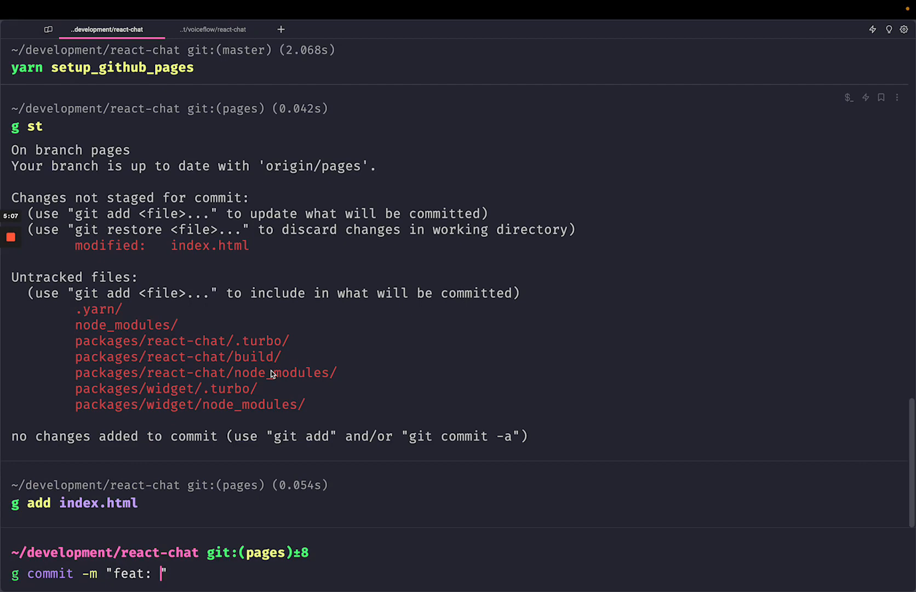
- Commit index.html as "feat: configure index.html" and push the pages branch
text(configur)
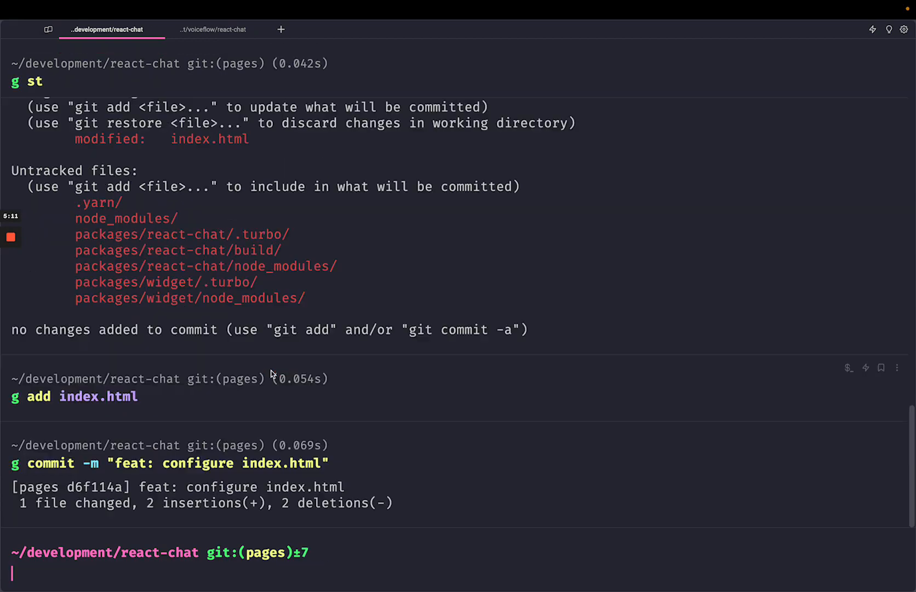
text(gp)
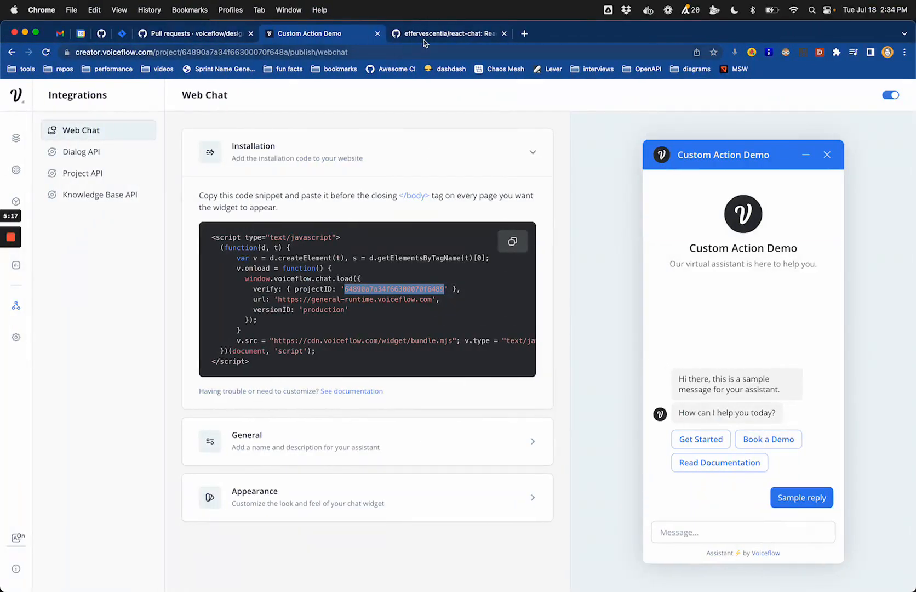
- Set GitHub Pages to build from the pages branch at / (root) and save
click(451, 33)
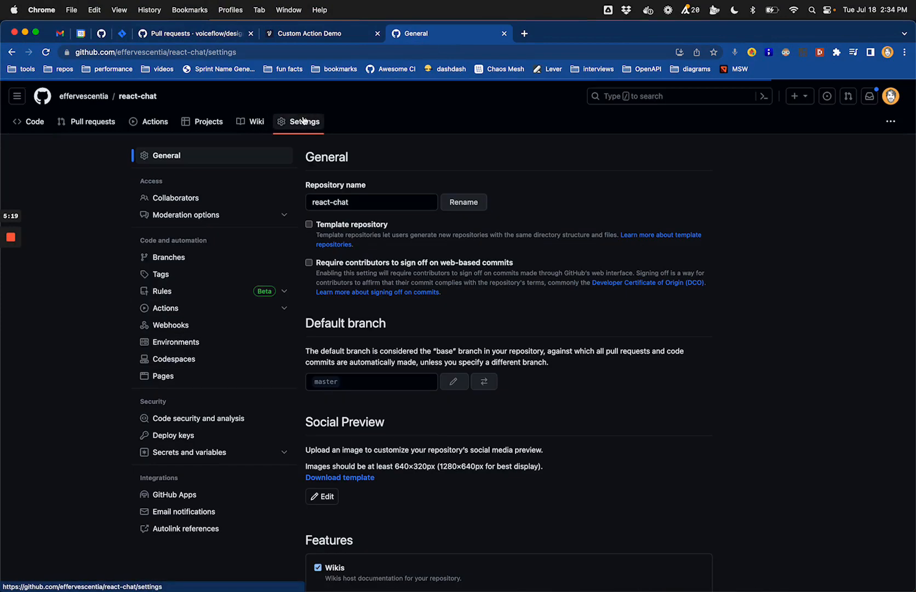
click(162, 376)
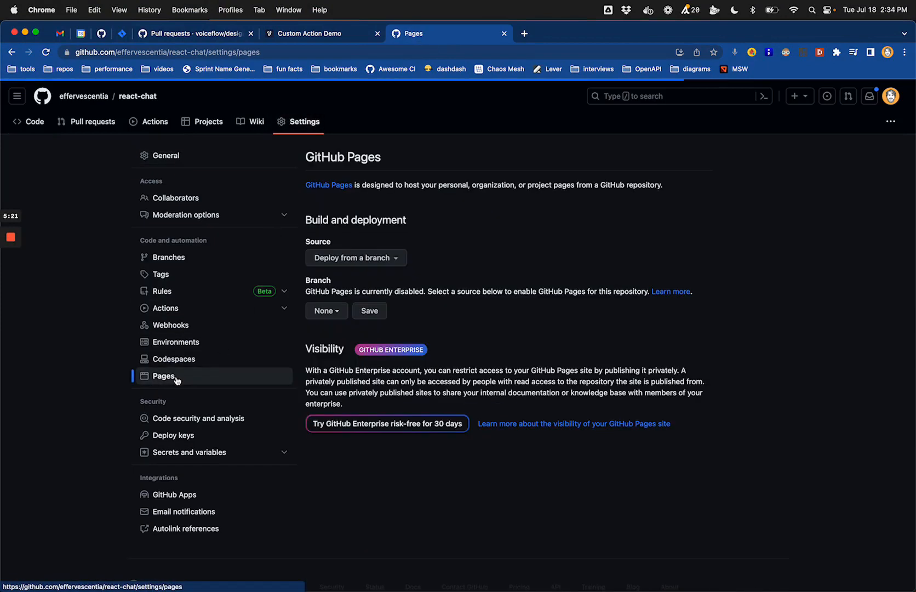
click(327, 310)
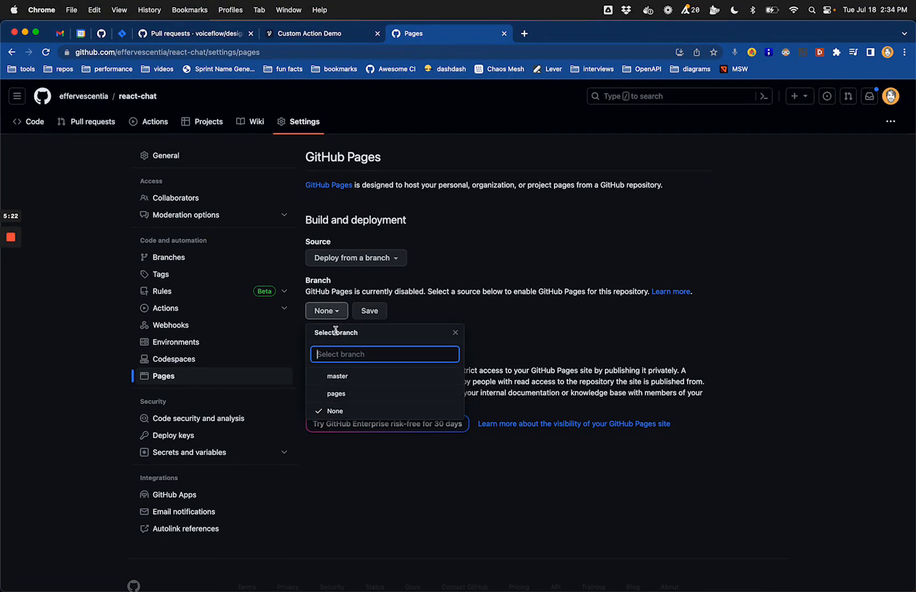
click(337, 394)
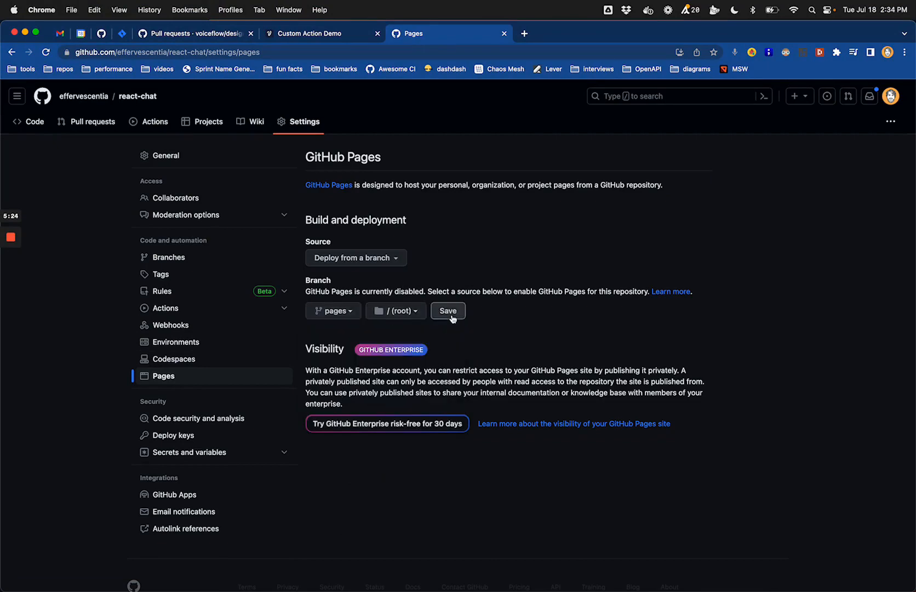
click(447, 310)
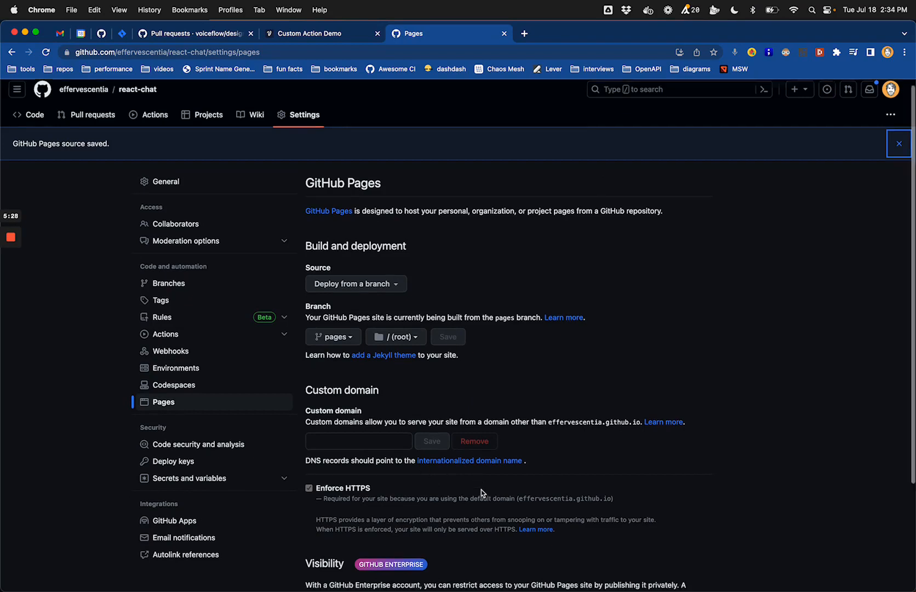
- Visit the live published react-chat site from the Pages settings
scroll(down, 3)
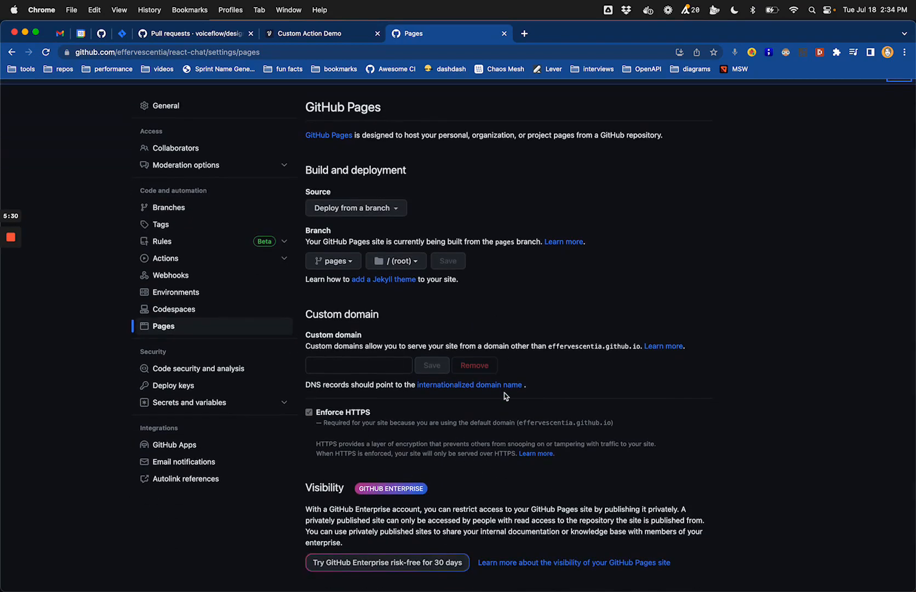
mouse_move(438, 451)
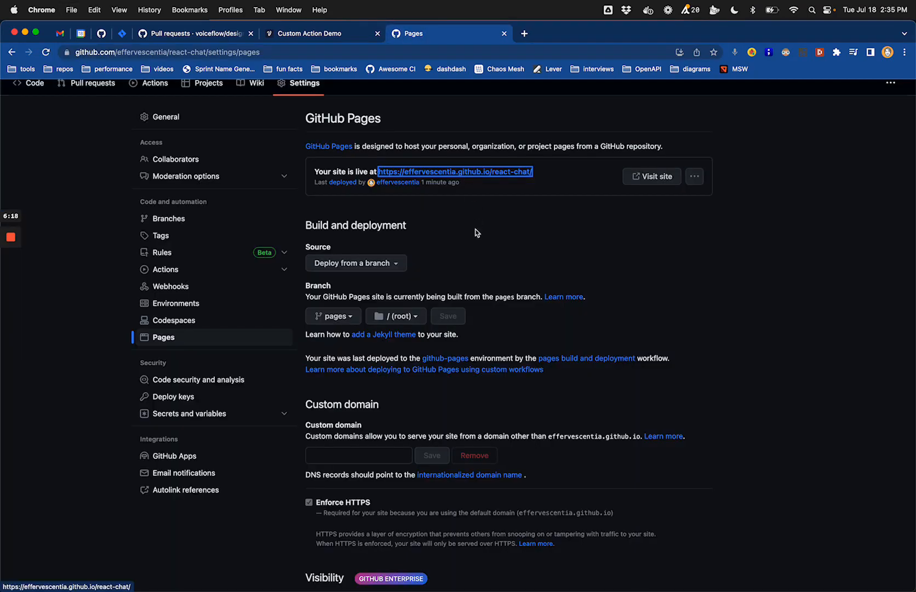
mouse_move(342, 167)
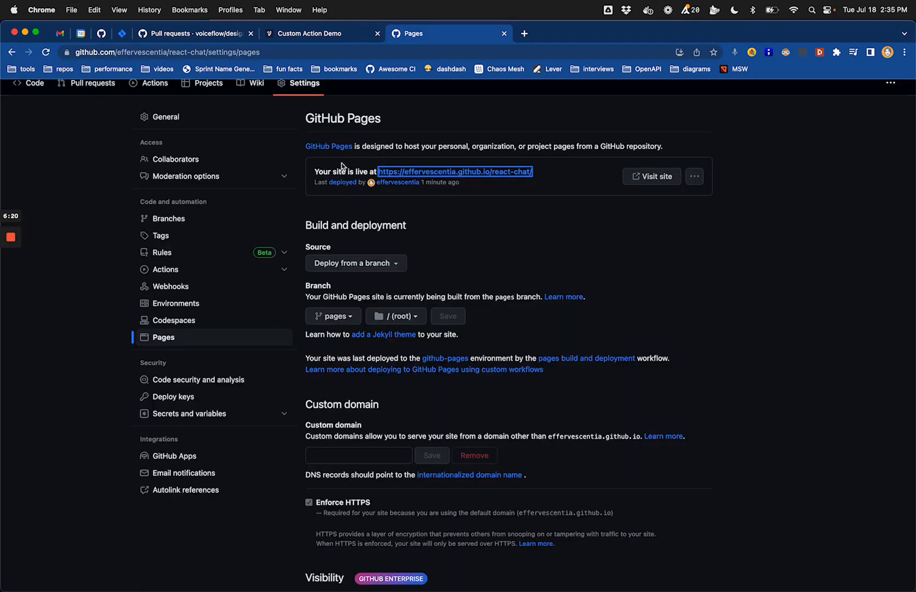
mouse_move(179, 341)
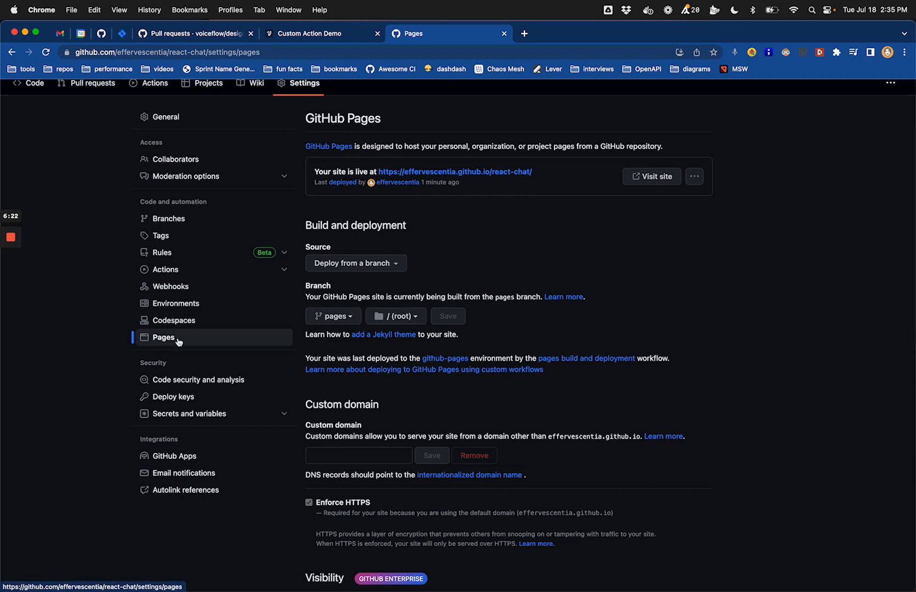
mouse_move(454, 172)
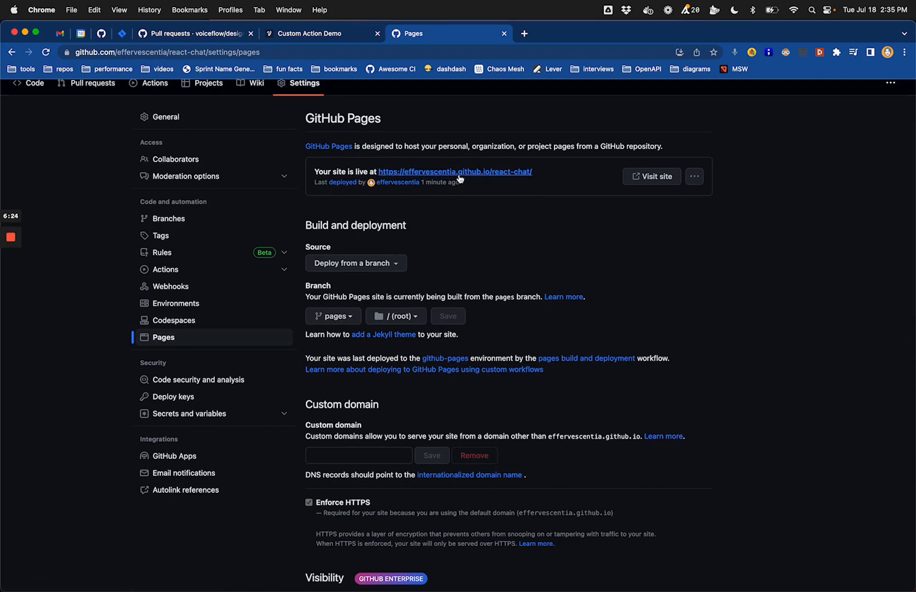
click(454, 171)
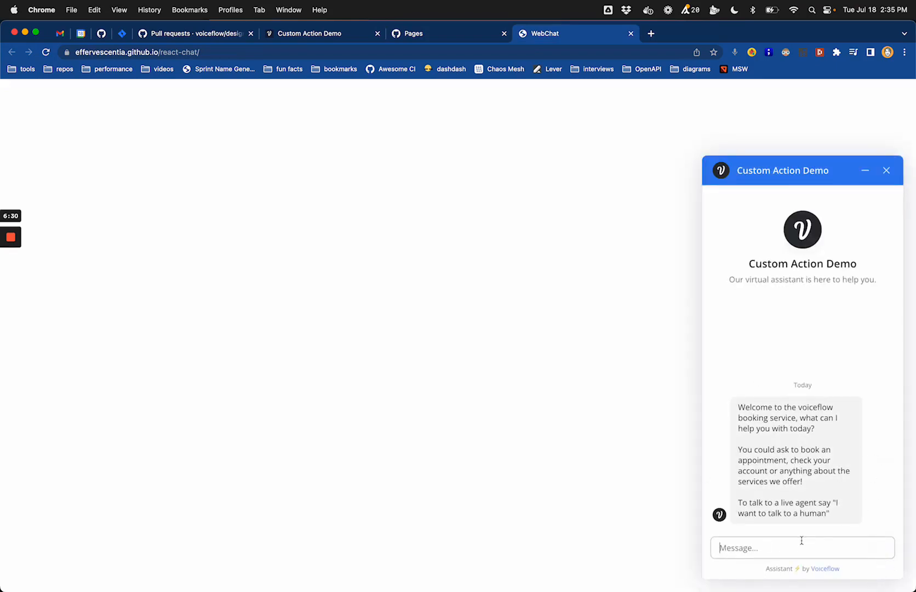
mouse_move(686, 478)
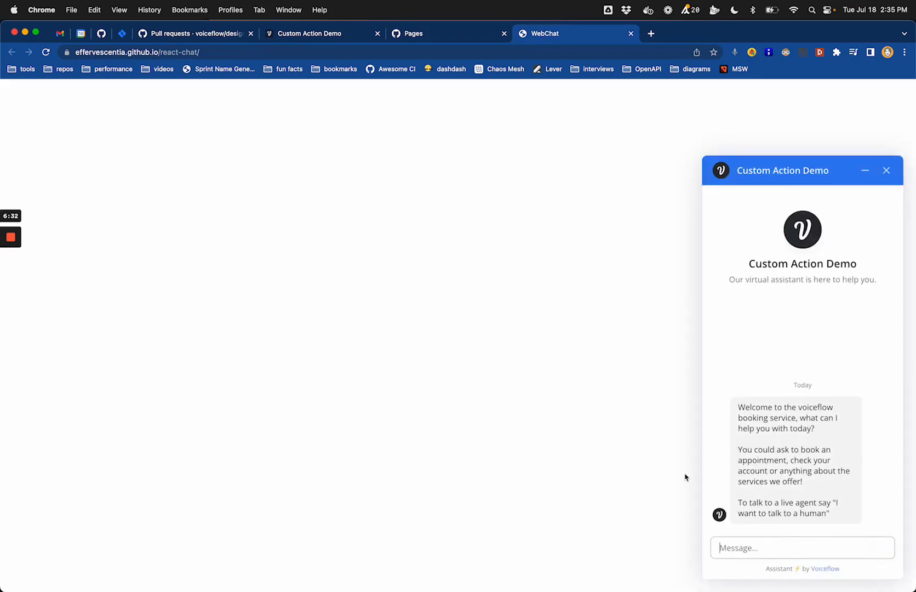
mouse_move(378, 303)
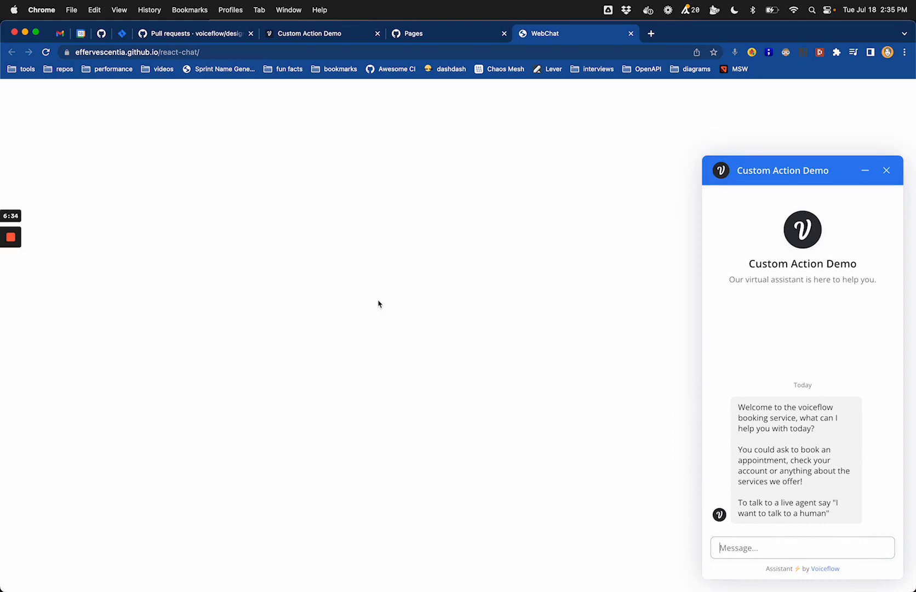
mouse_move(72, 258)
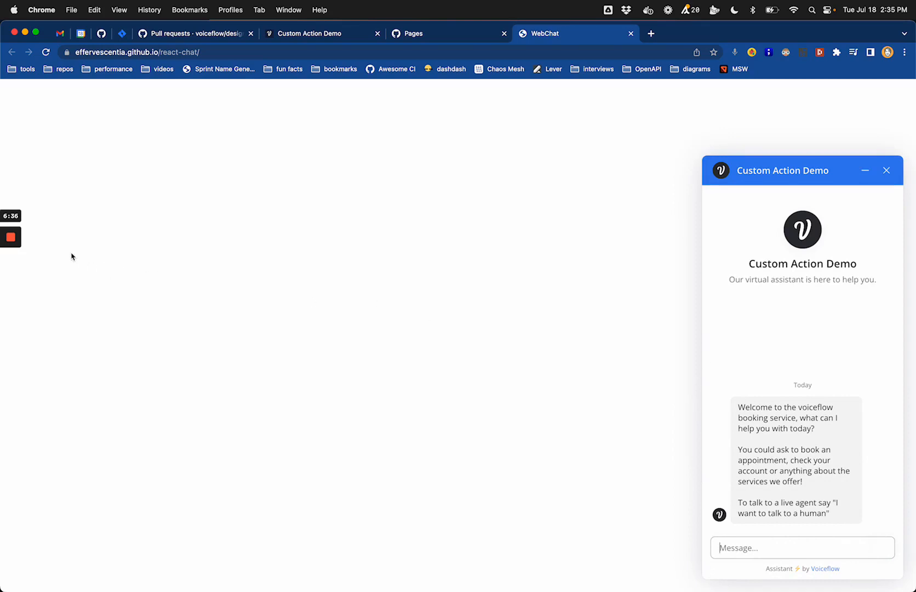